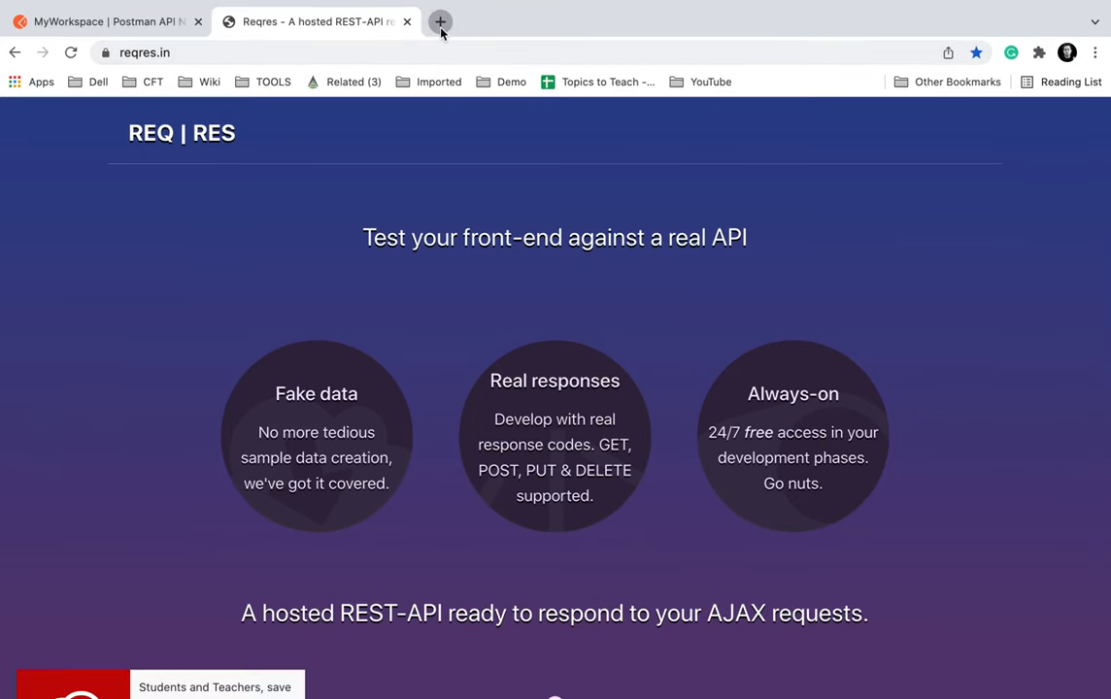
Step: Search Google for 'http methods' in a new tab and open the MDN HTTP request methods result
click(440, 22)
text(http method)
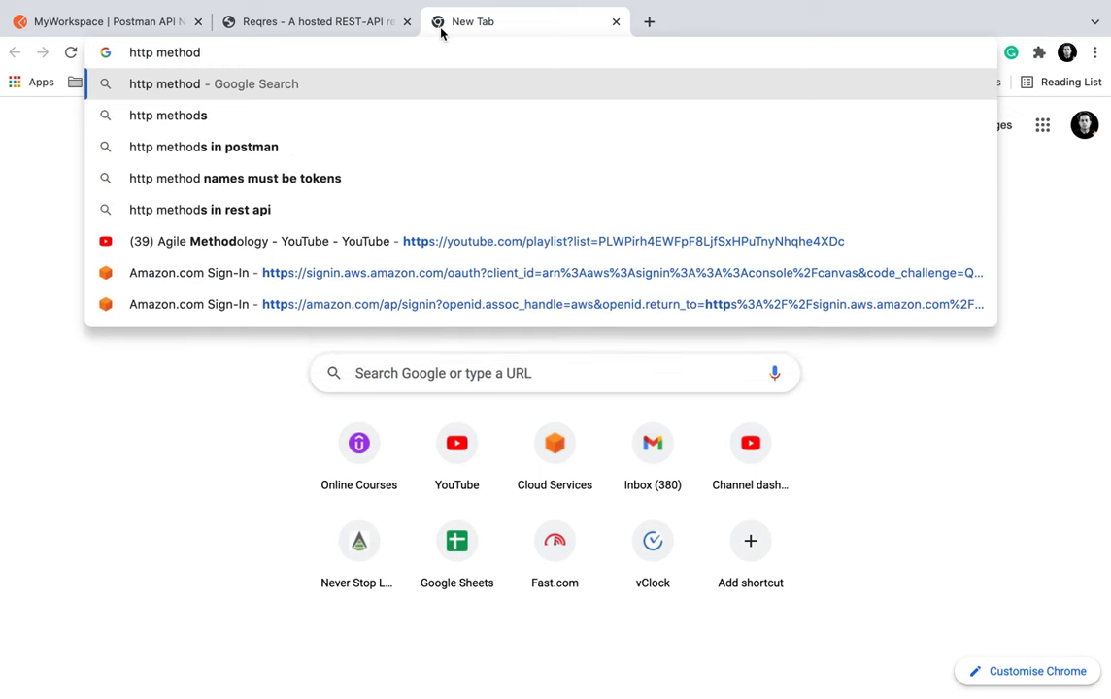
click(168, 114)
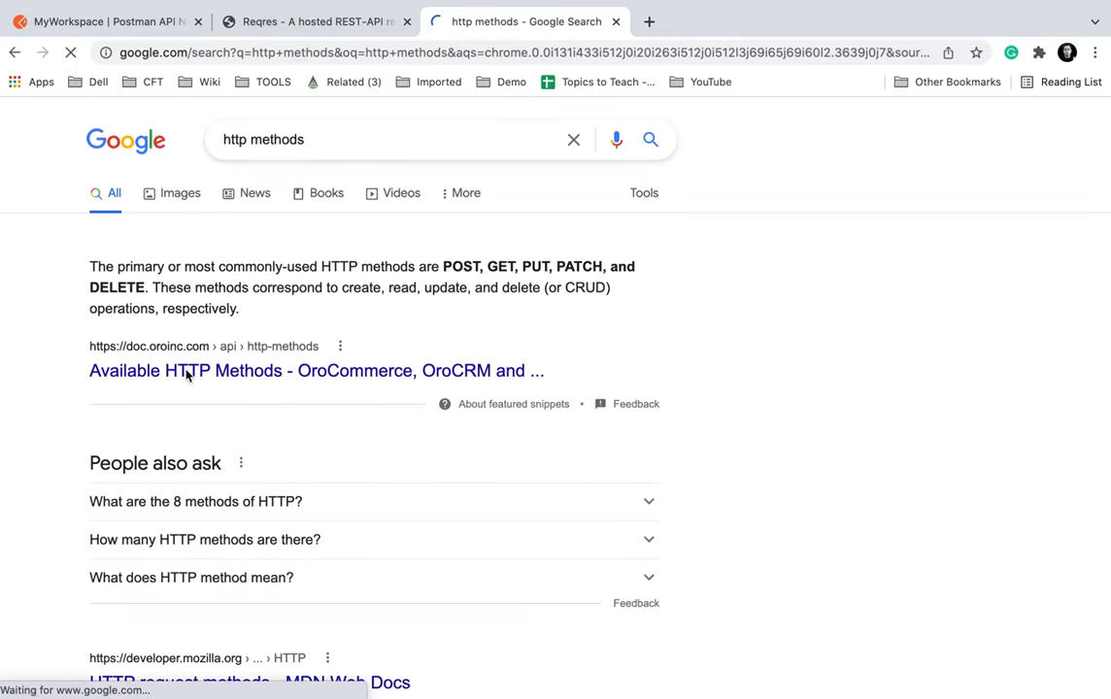
scroll(down, 3)
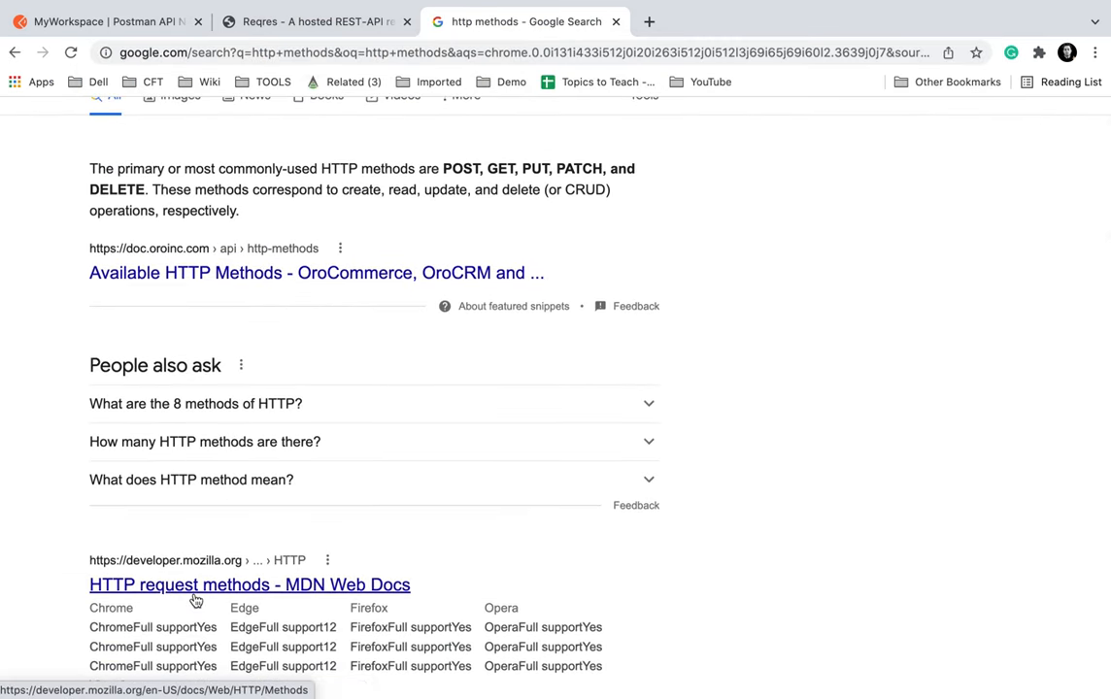
click(248, 584)
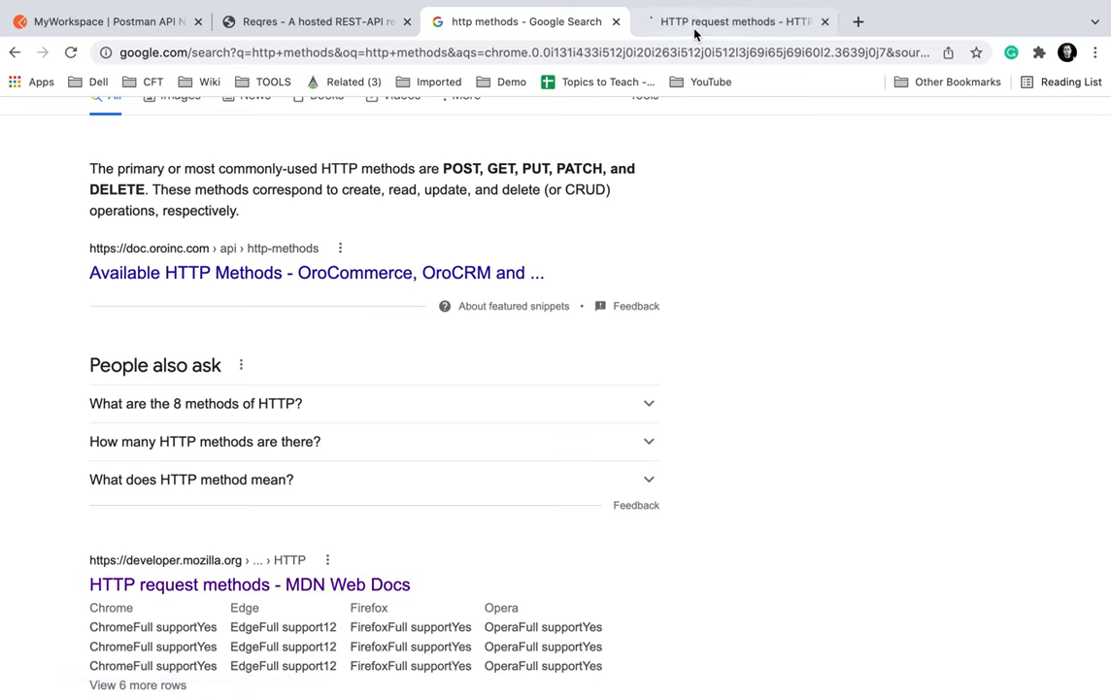
Step: Highlight the GET and POST method descriptions on MDN, then open automationstepbystep.com in a new tab
click(731, 21)
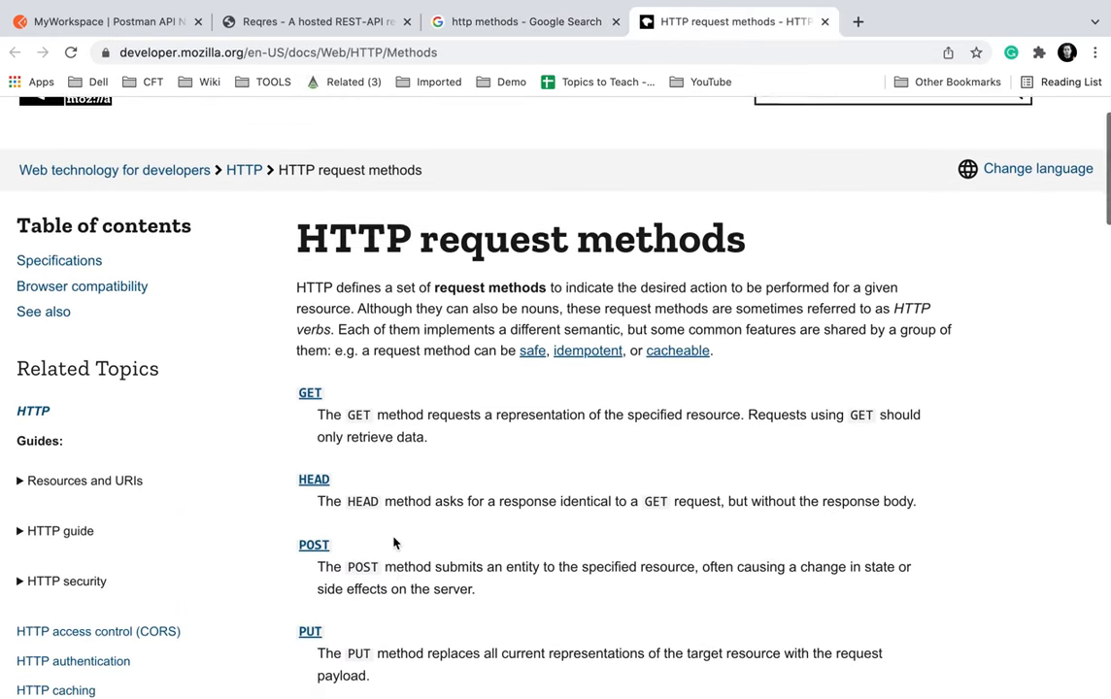
scroll(down, 3)
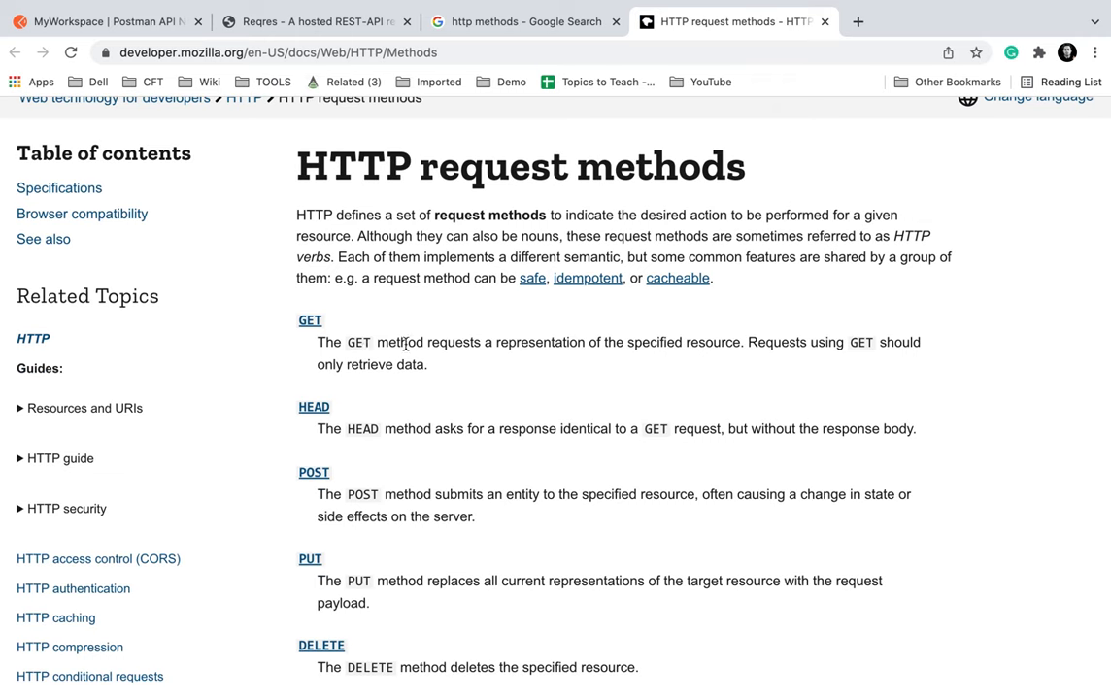
drag(428, 342, 648, 342)
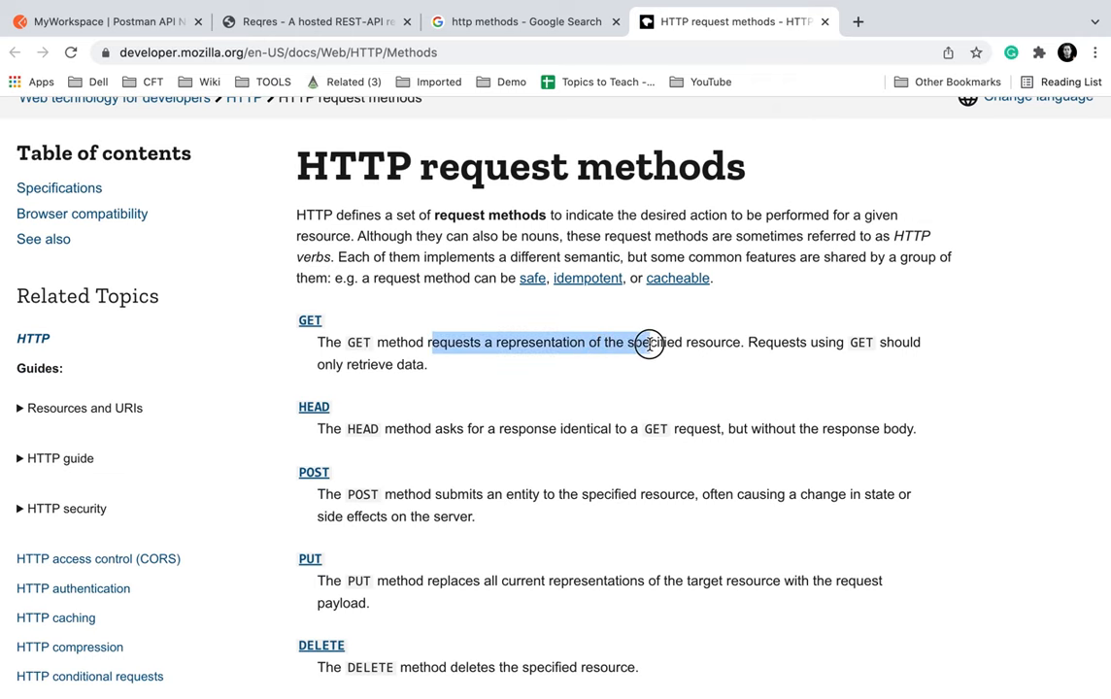
scroll(down, 3)
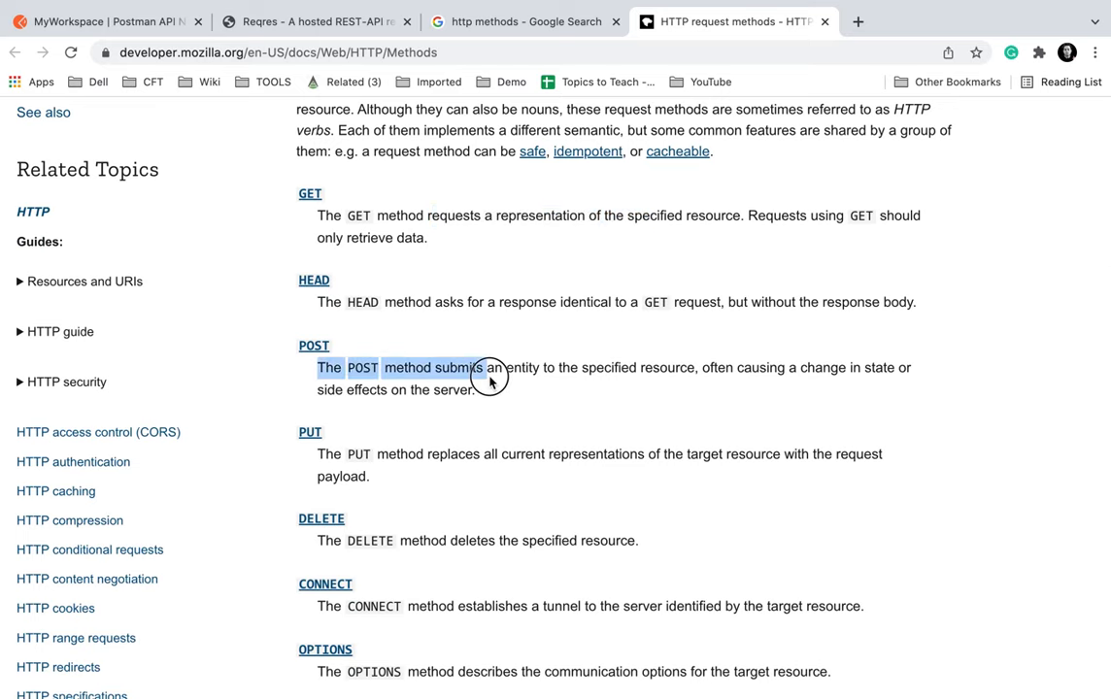
drag(490, 379, 653, 378)
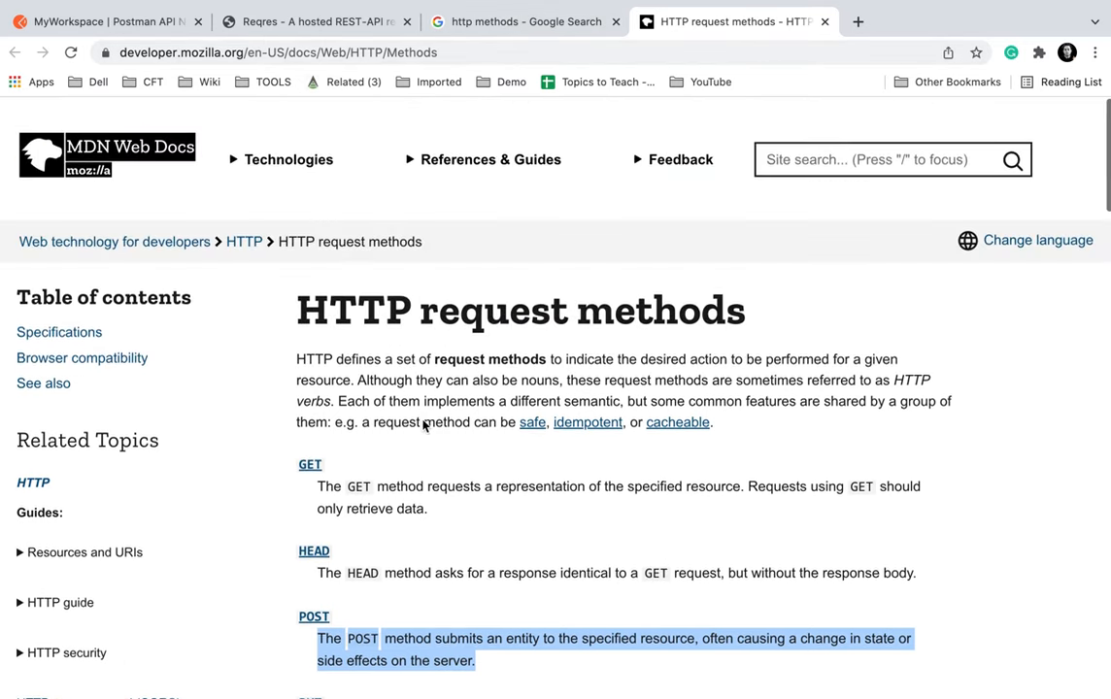
click(859, 21)
text(automationstepbystep.com)
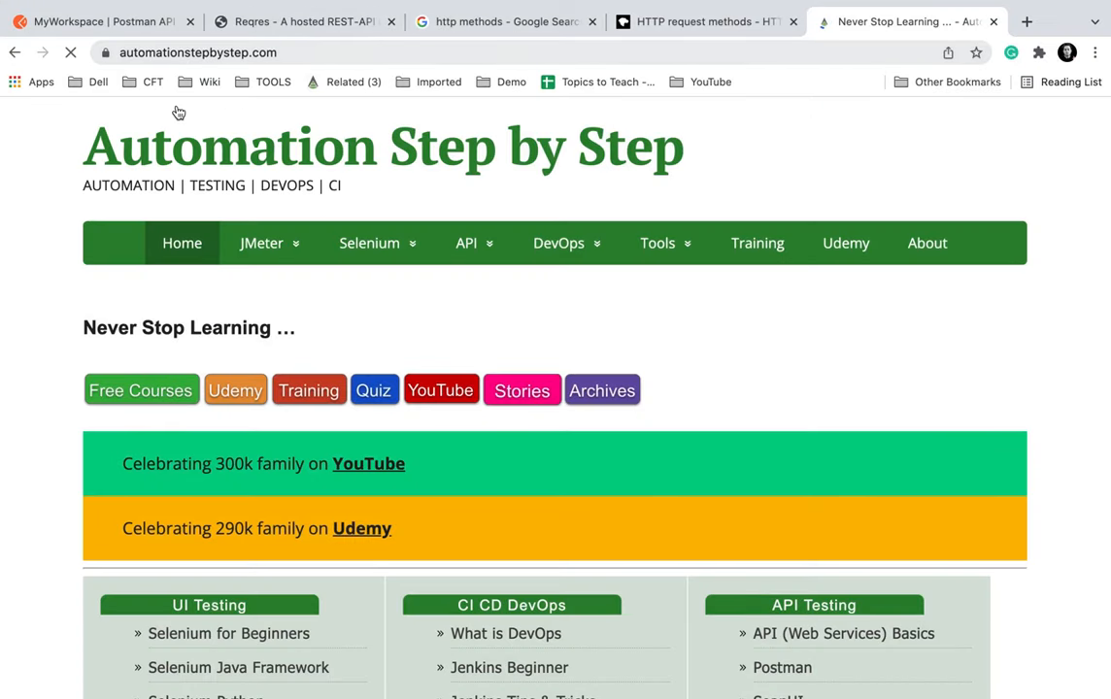
Step: Open the 'API (Web Services) Basics' playlist from the API Testing section
scroll(down, 3)
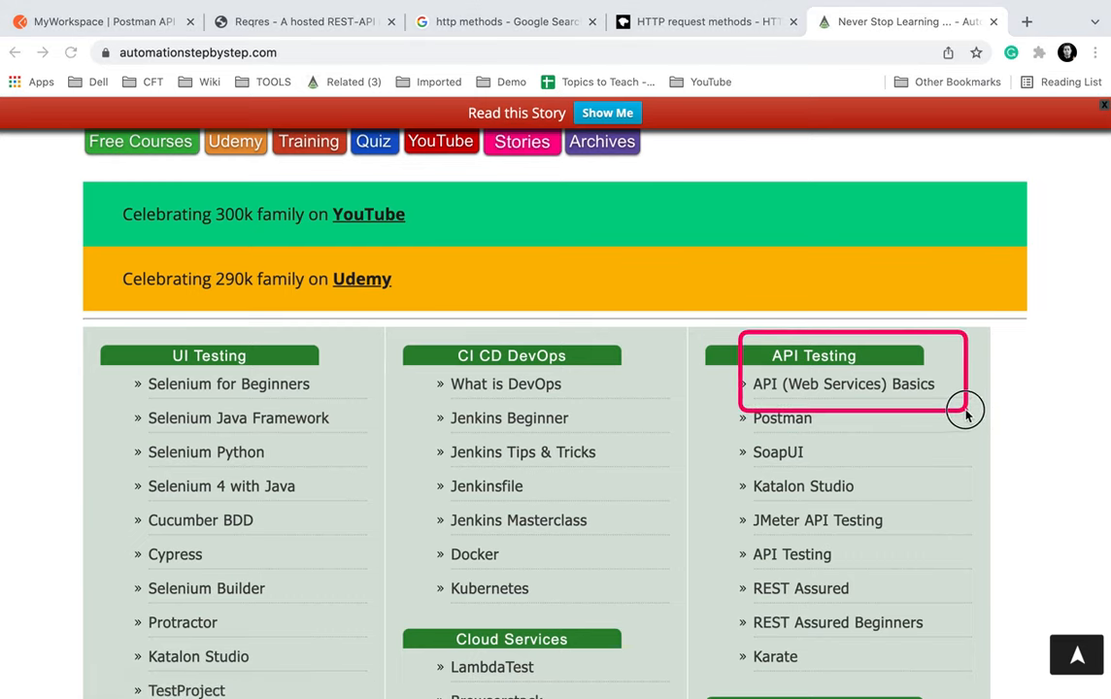
mouse_move(837, 389)
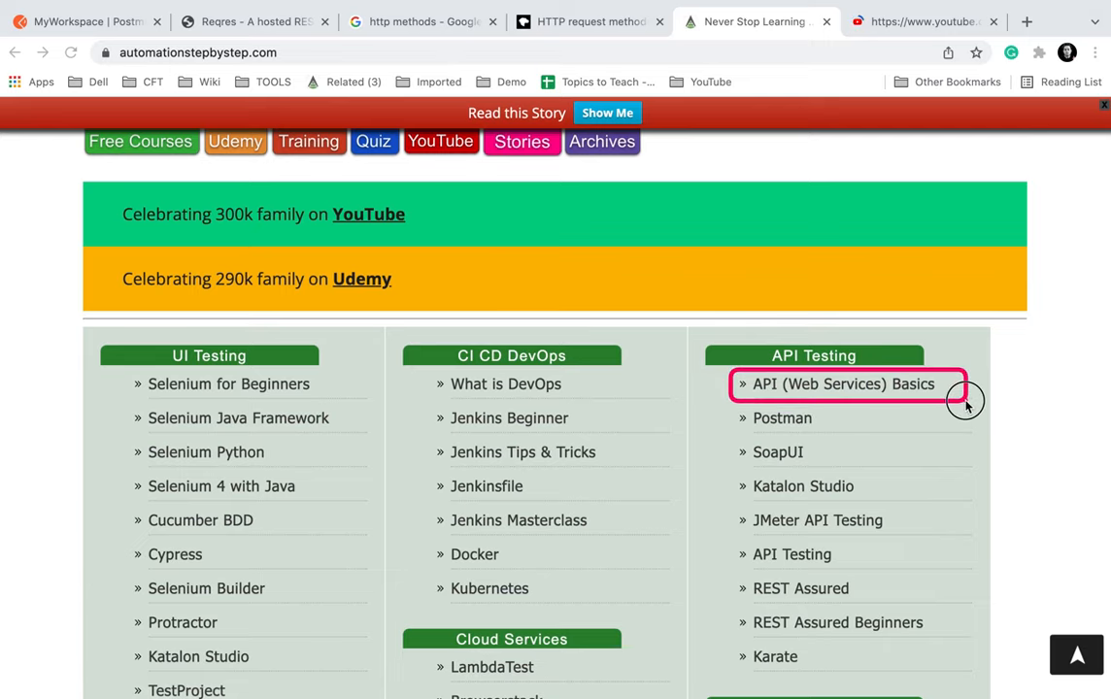
click(843, 383)
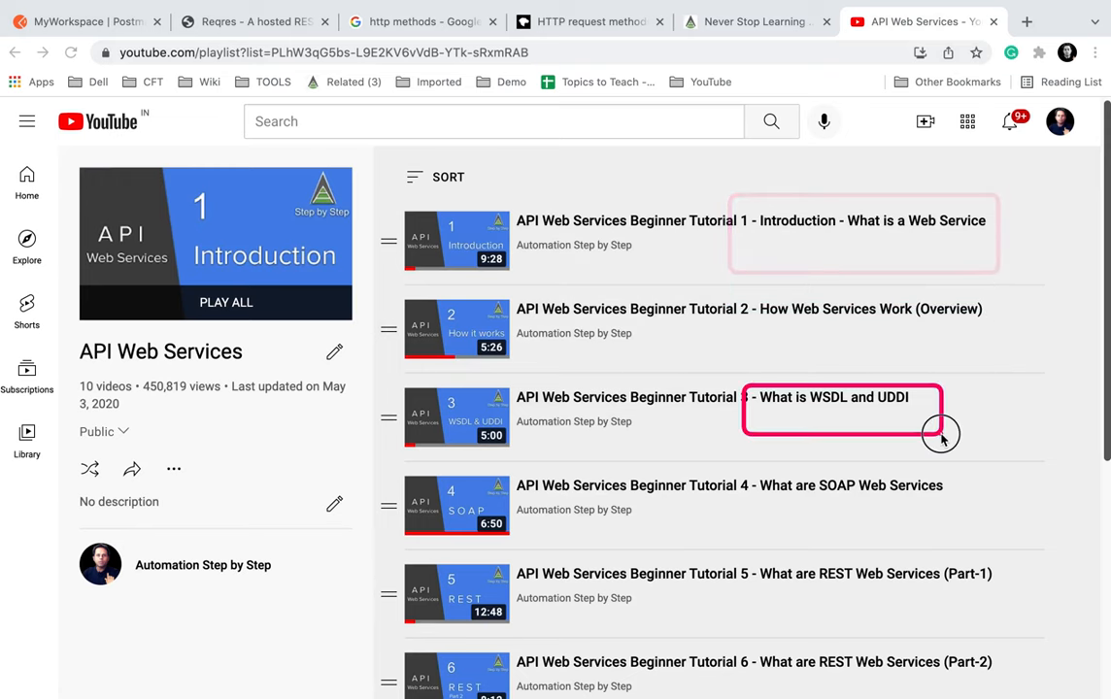
Step: Browse the YouTube API Web Services playlist, then go to the Postman desktop
scroll(down, 3)
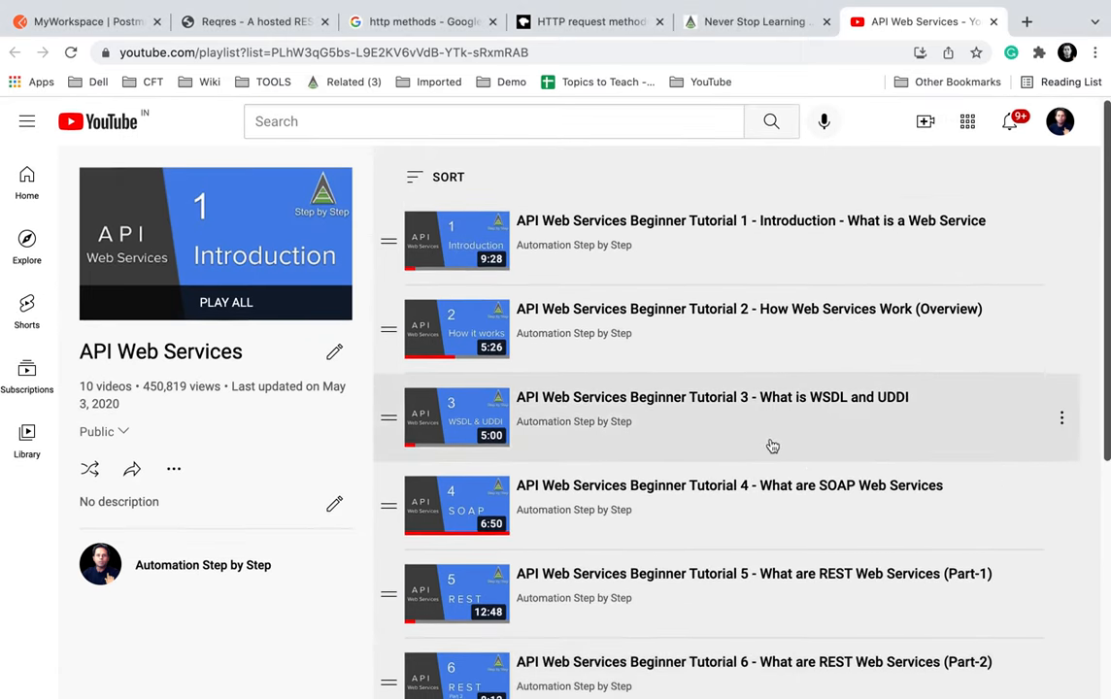
mouse_move(785, 41)
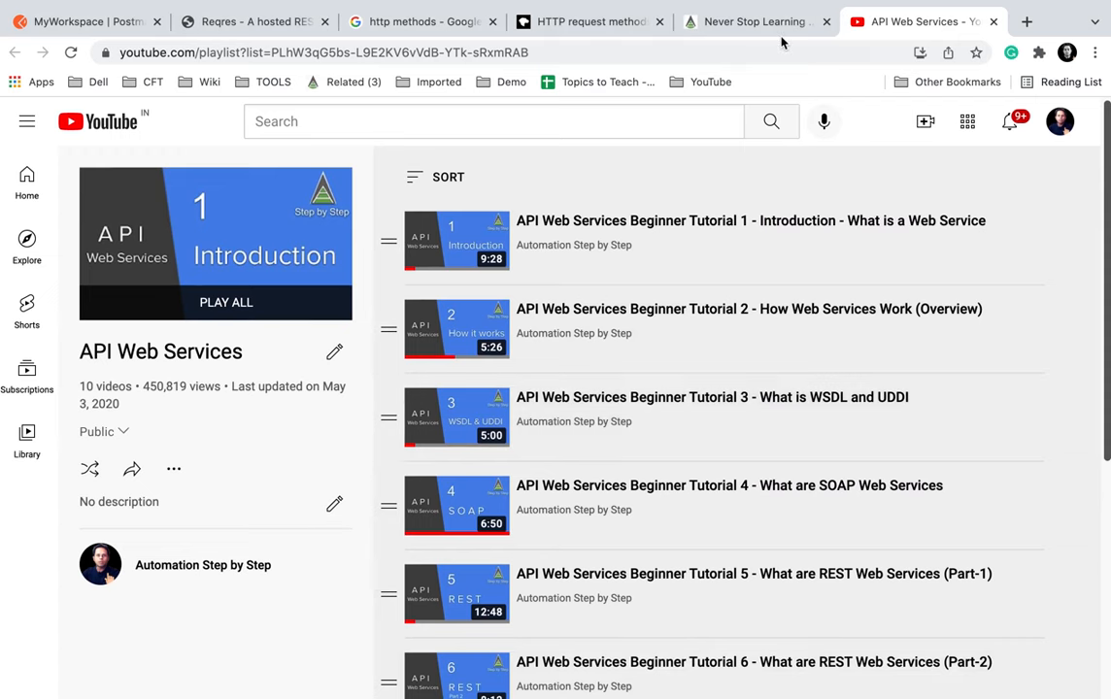
click(754, 22)
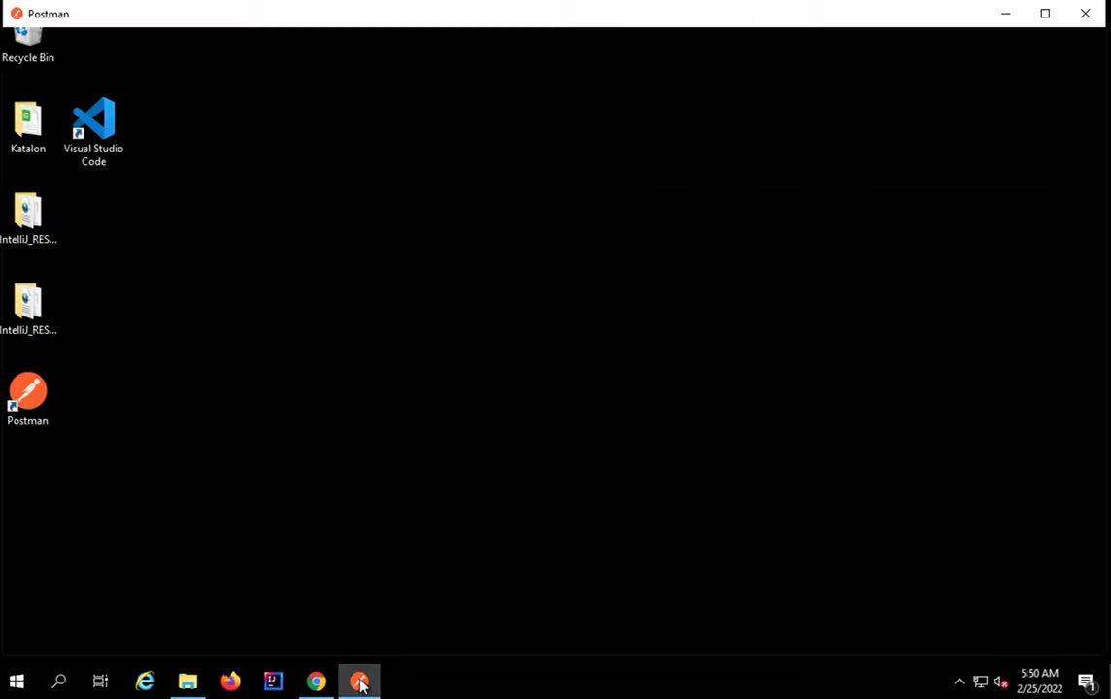
Step: Bring Postman to the front and create a new untitled request using the POST method
click(359, 681)
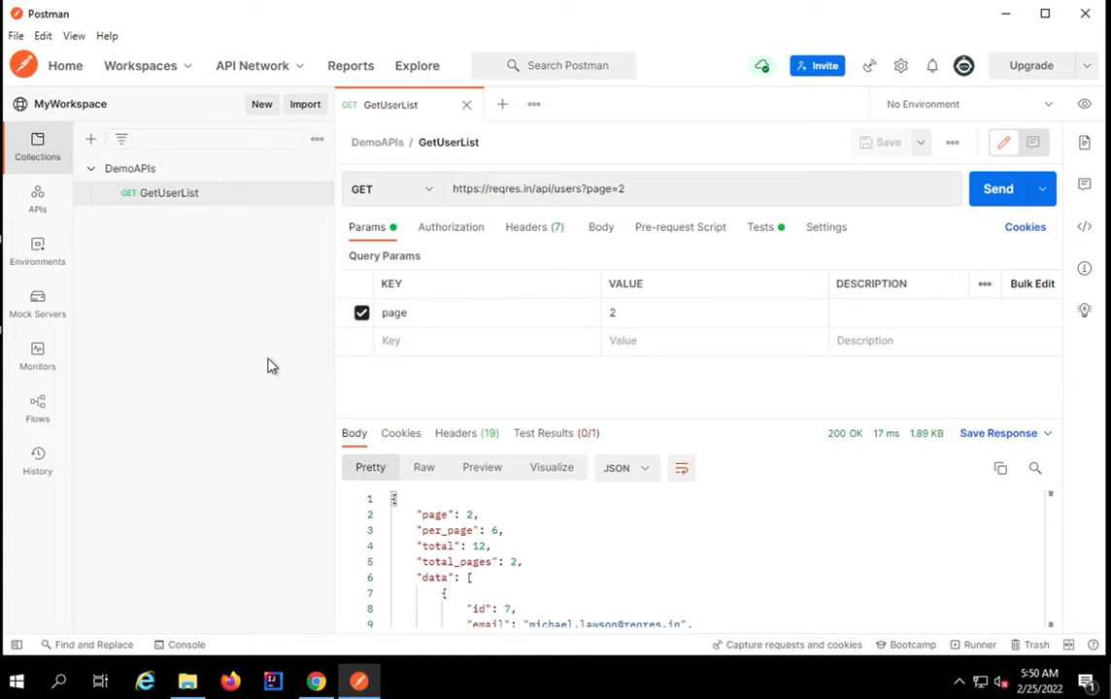
mouse_move(238, 307)
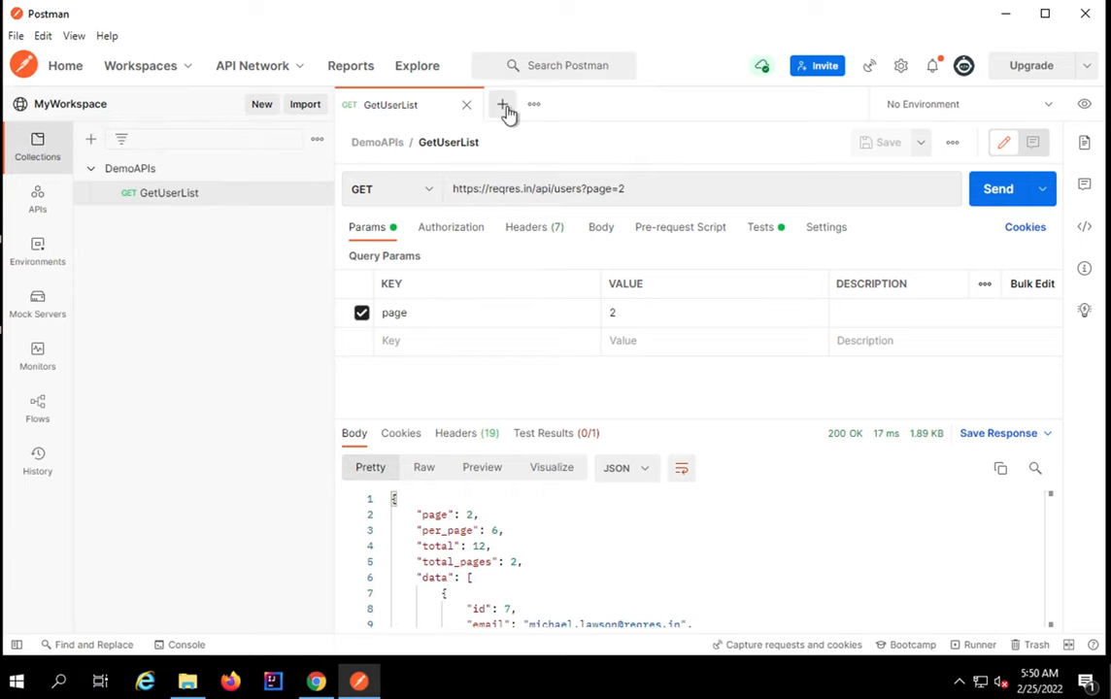
click(503, 104)
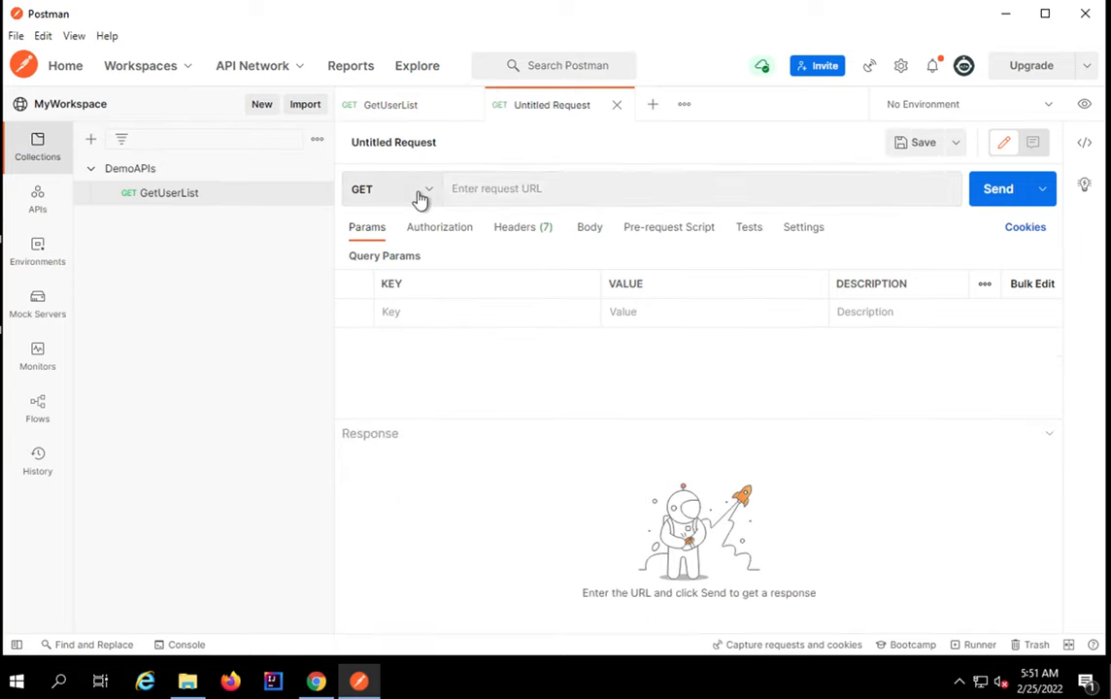
click(389, 188)
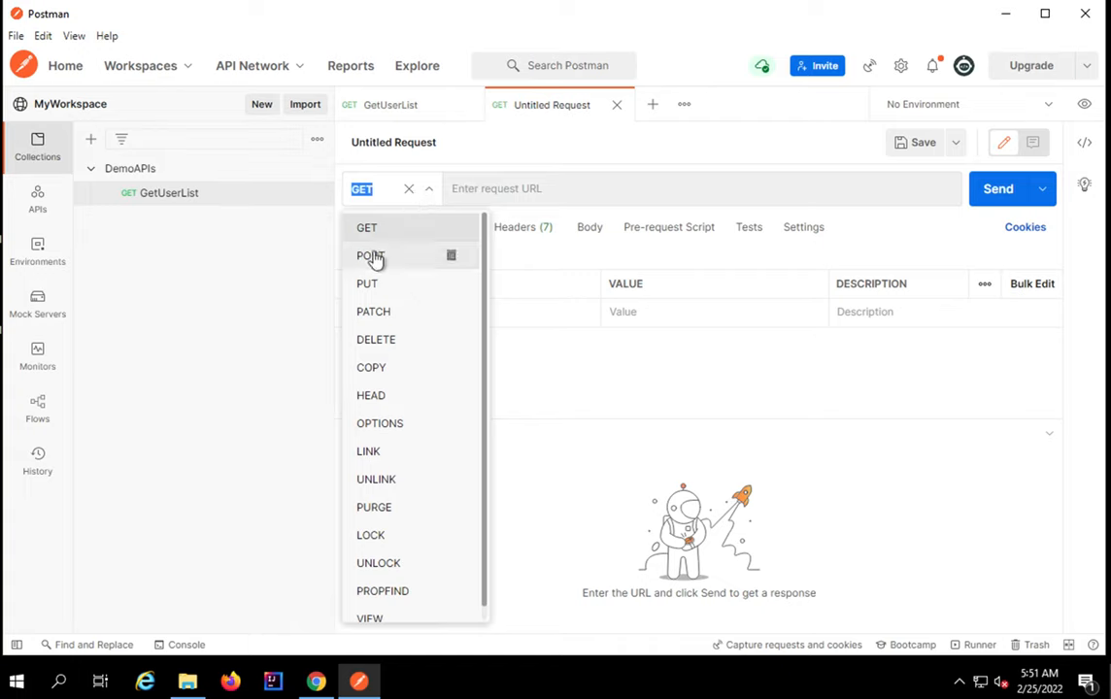
click(370, 255)
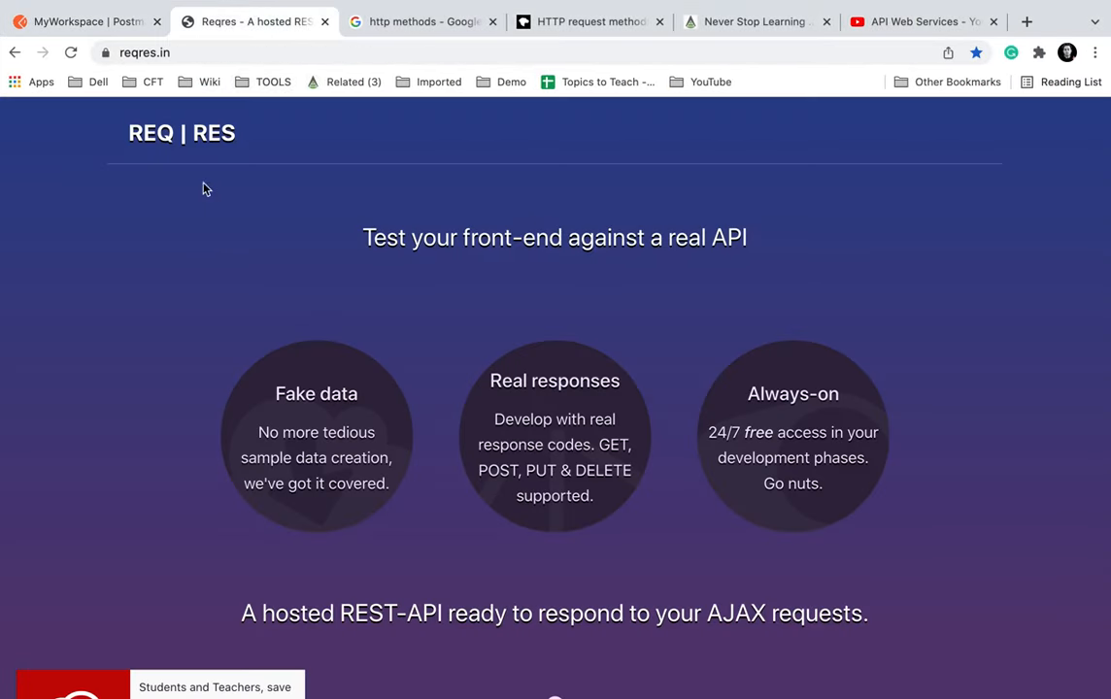
Step: Review Reqres's POST CREATE example for /api/users with name, job and 201 response
click(146, 52)
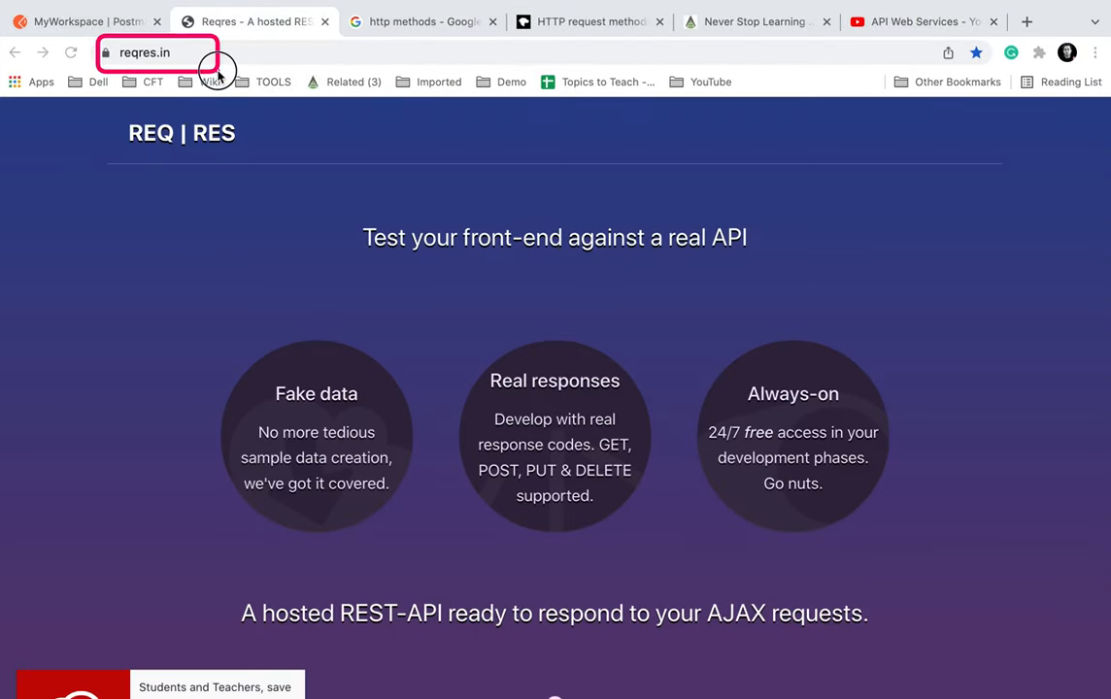
scroll(down, 3)
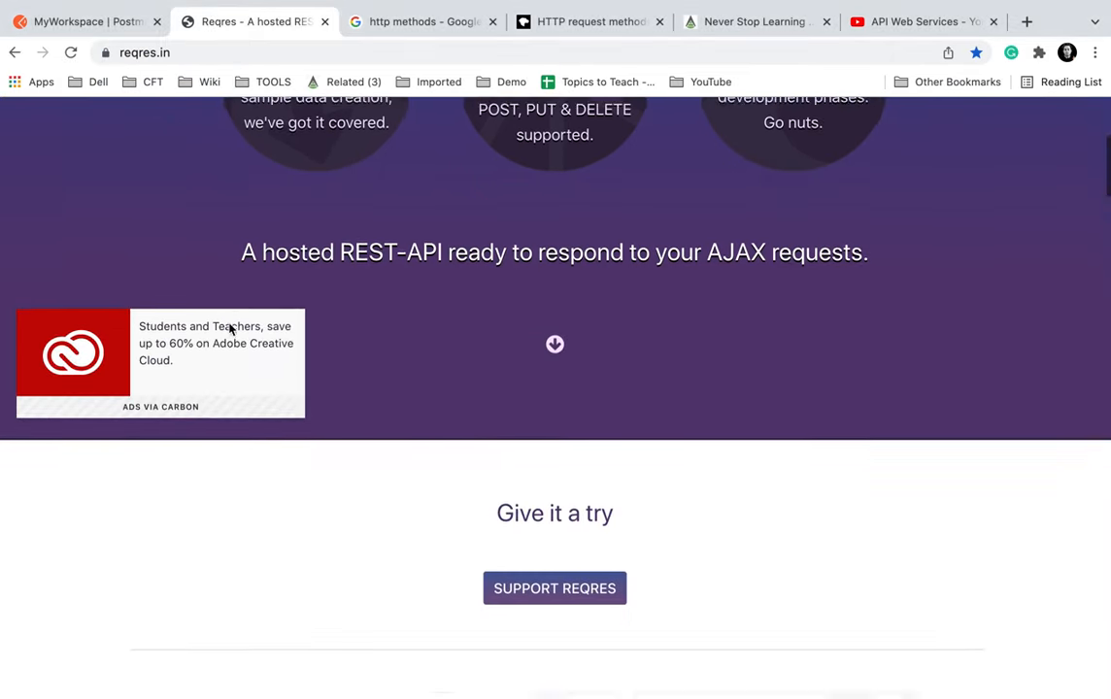
scroll(down, 3)
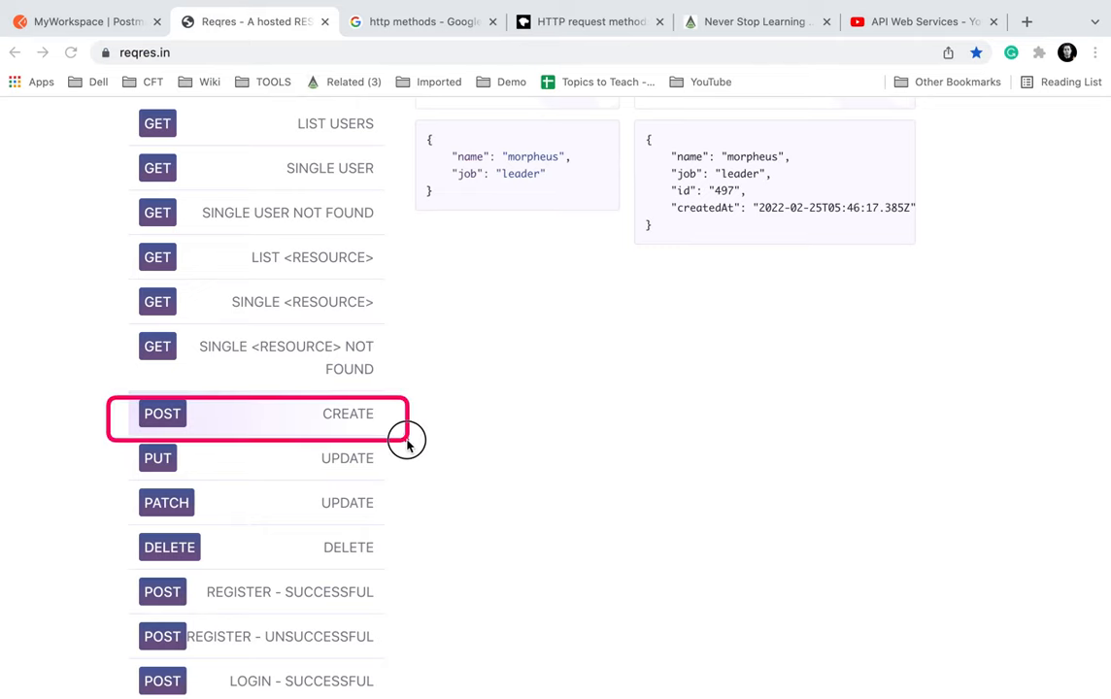
click(281, 413)
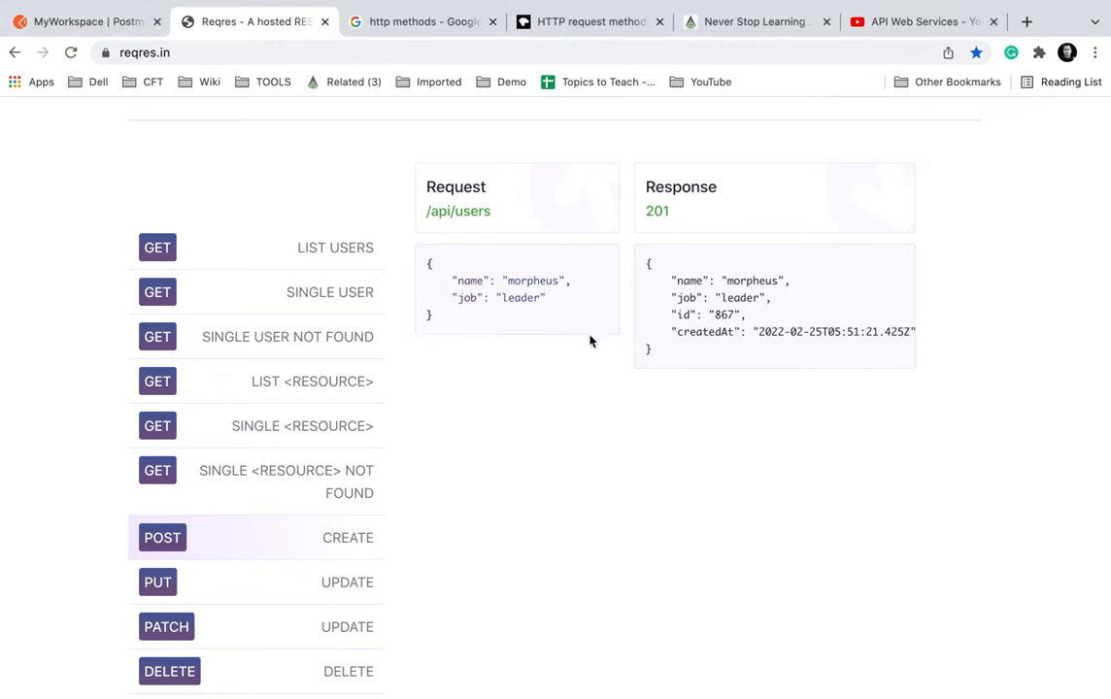
mouse_move(464, 212)
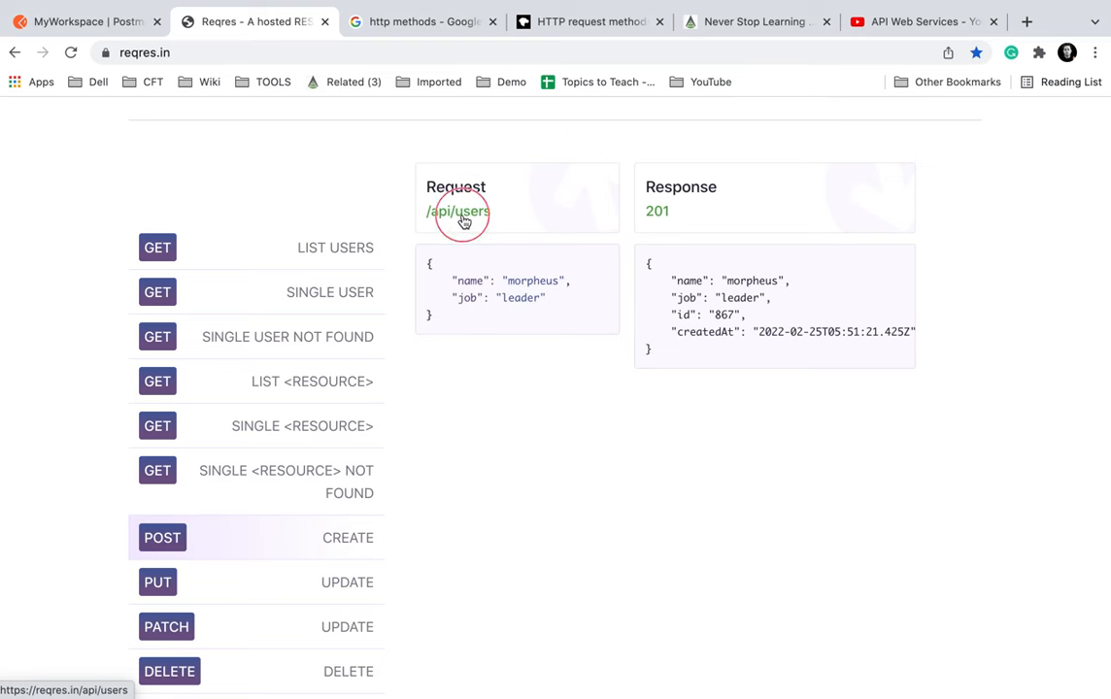
click(457, 212)
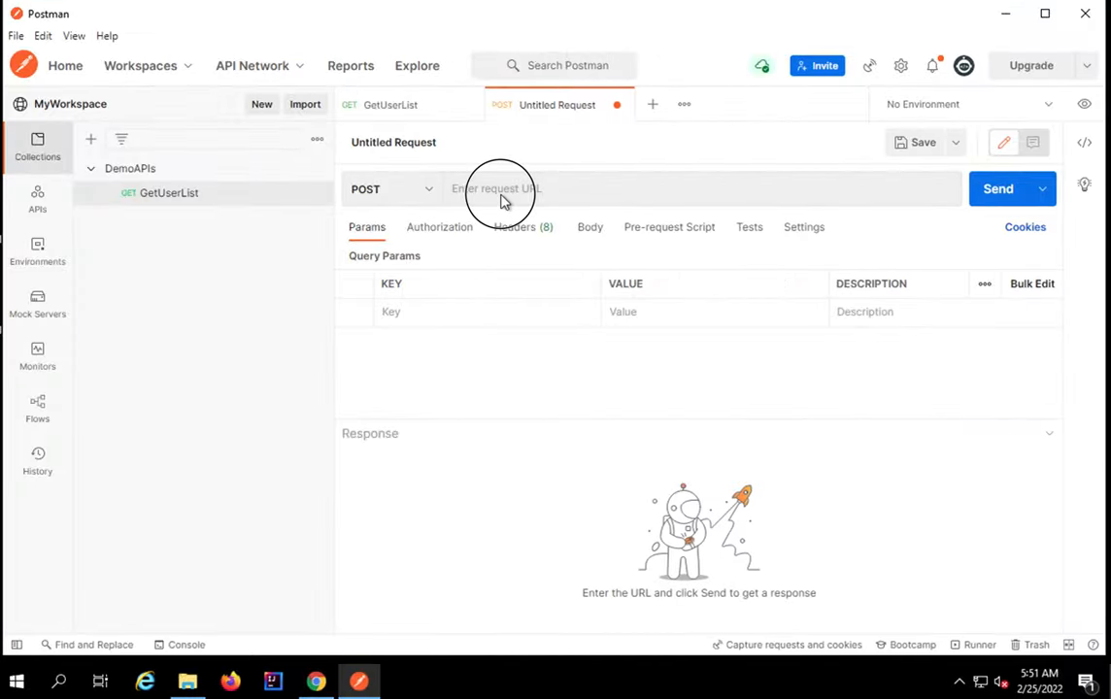
click(500, 188)
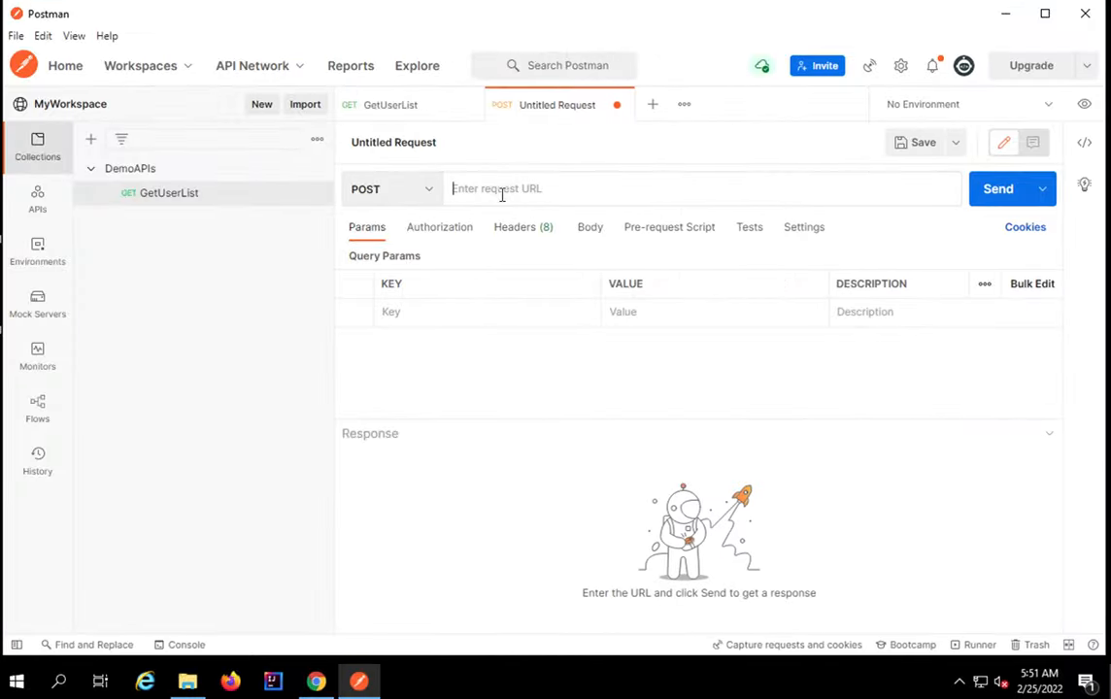
text(https://reqres.in/api/users)
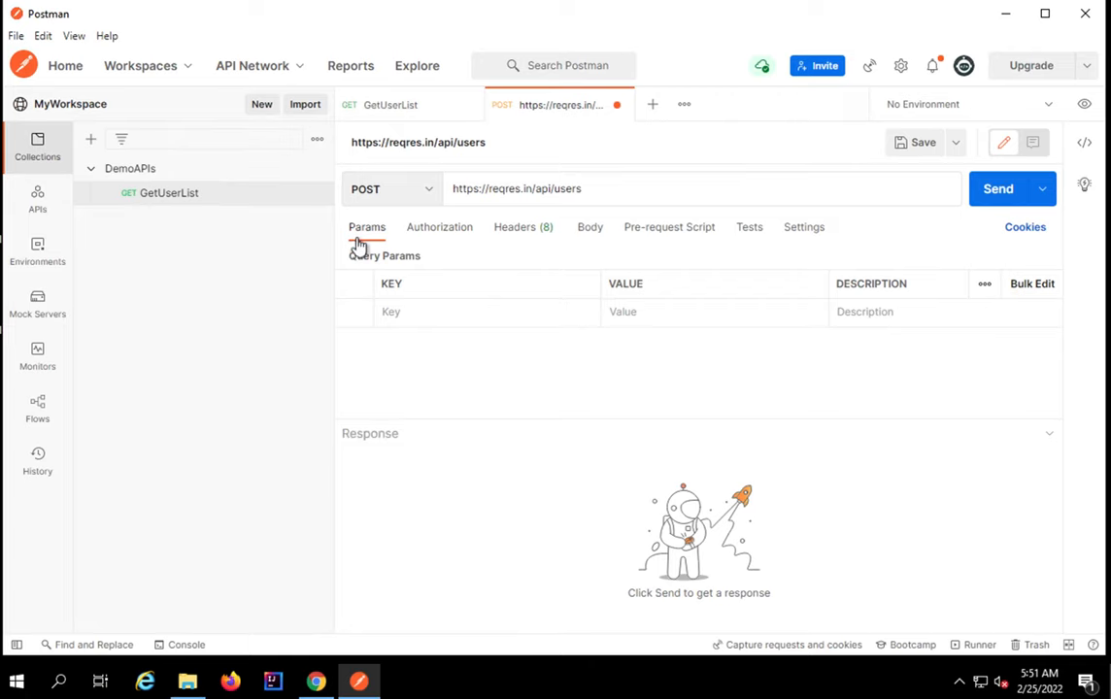
mouse_move(430, 239)
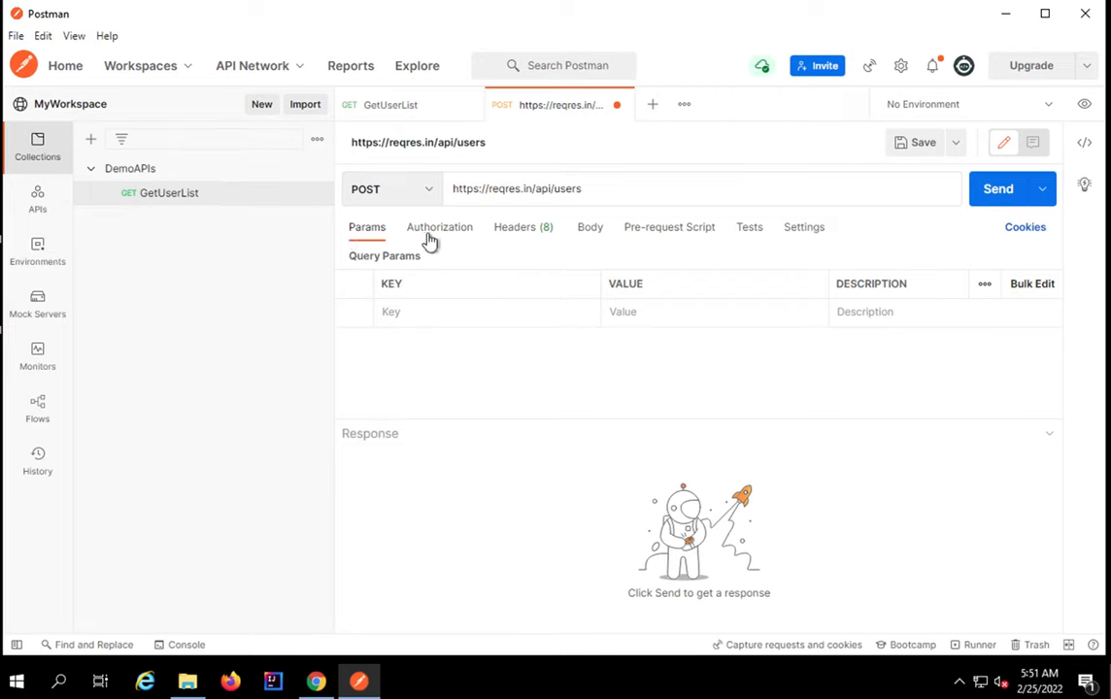
click(439, 226)
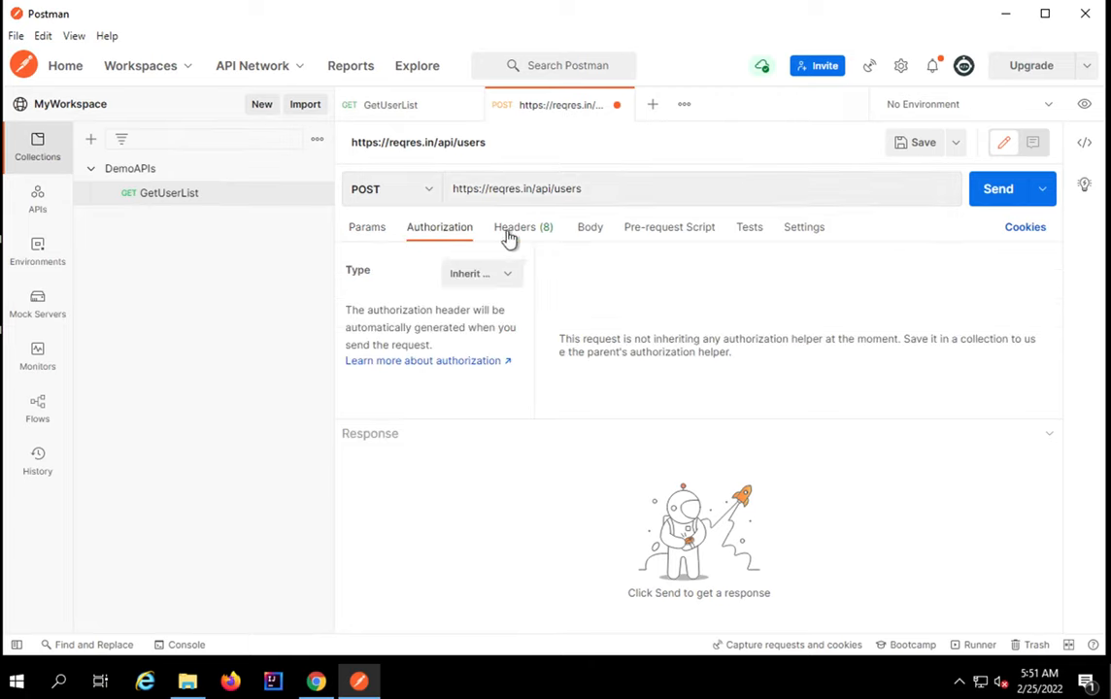
click(514, 227)
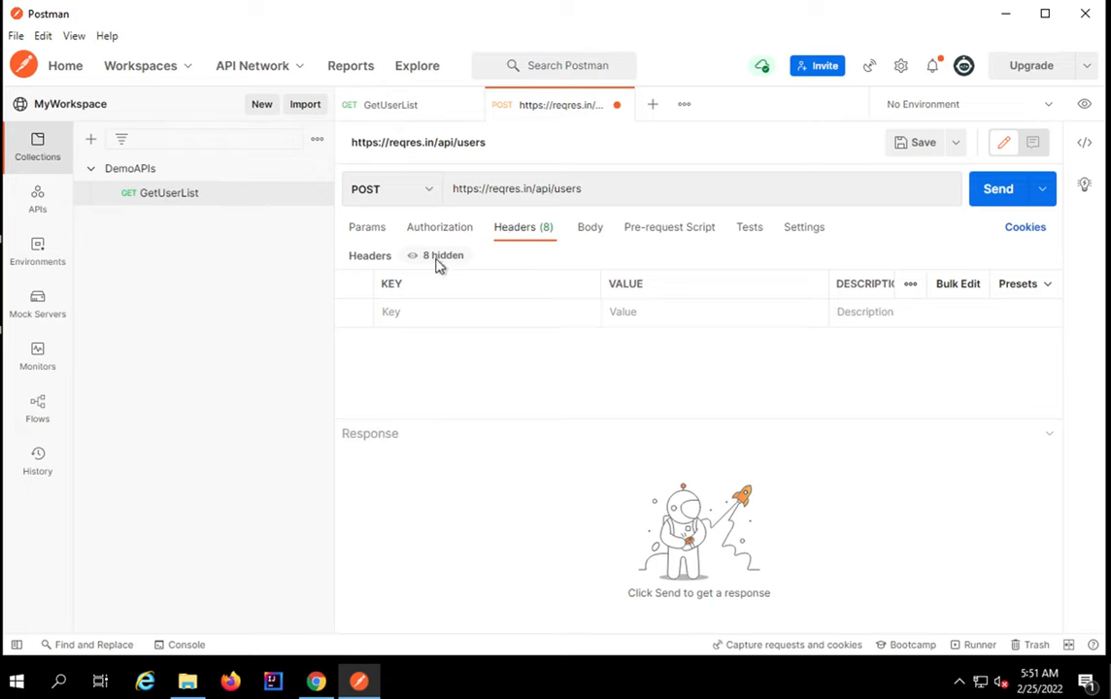
click(443, 256)
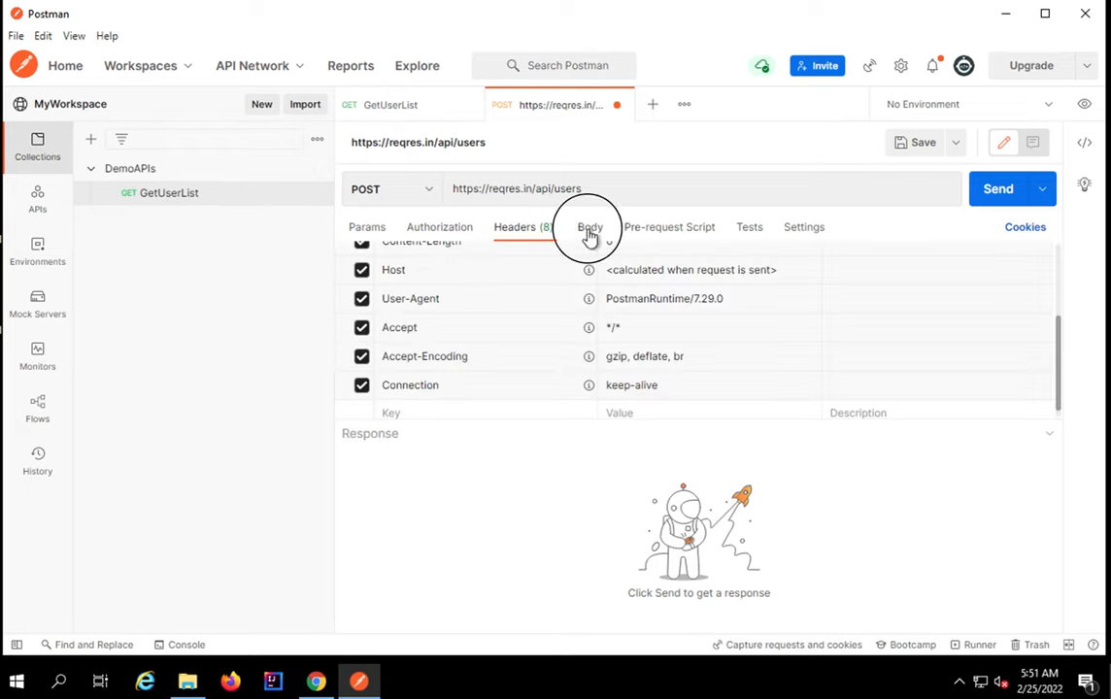
click(590, 227)
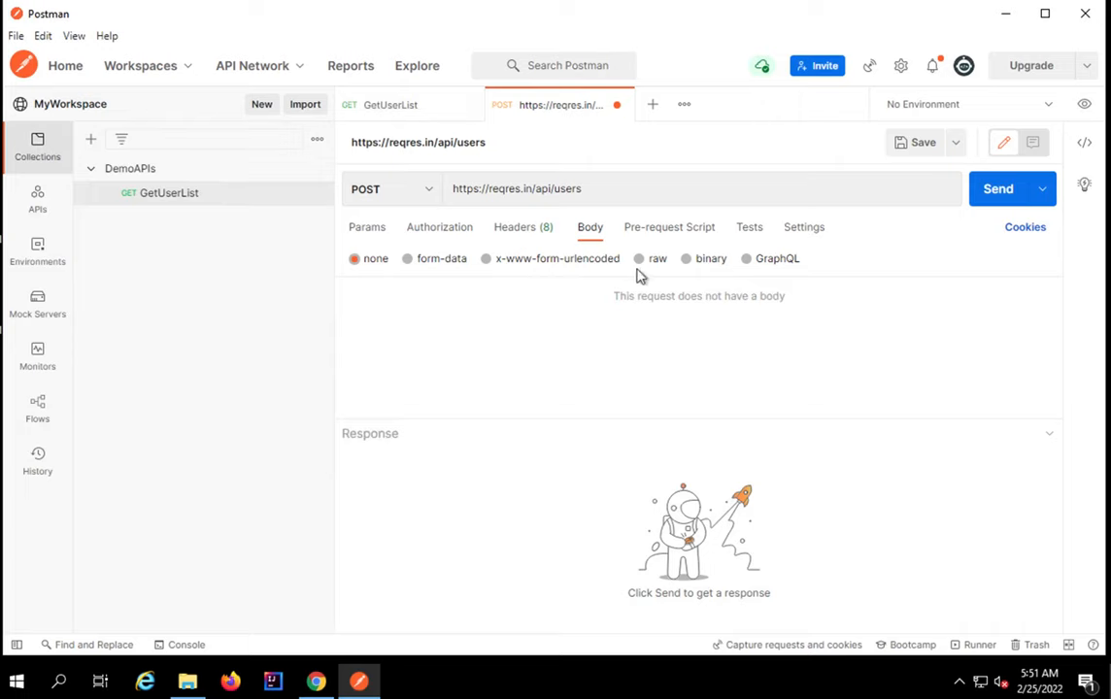
mouse_move(542, 270)
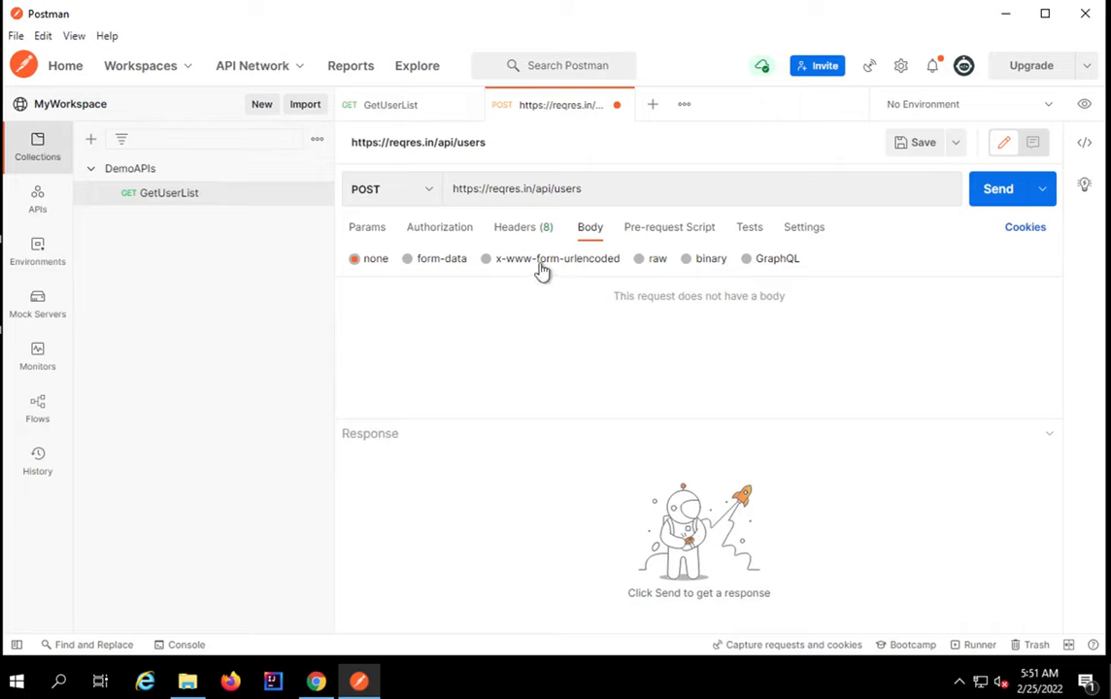
Step: Make the body raw JSON holding the sample name 'morpheus' and job 'leader'
click(639, 258)
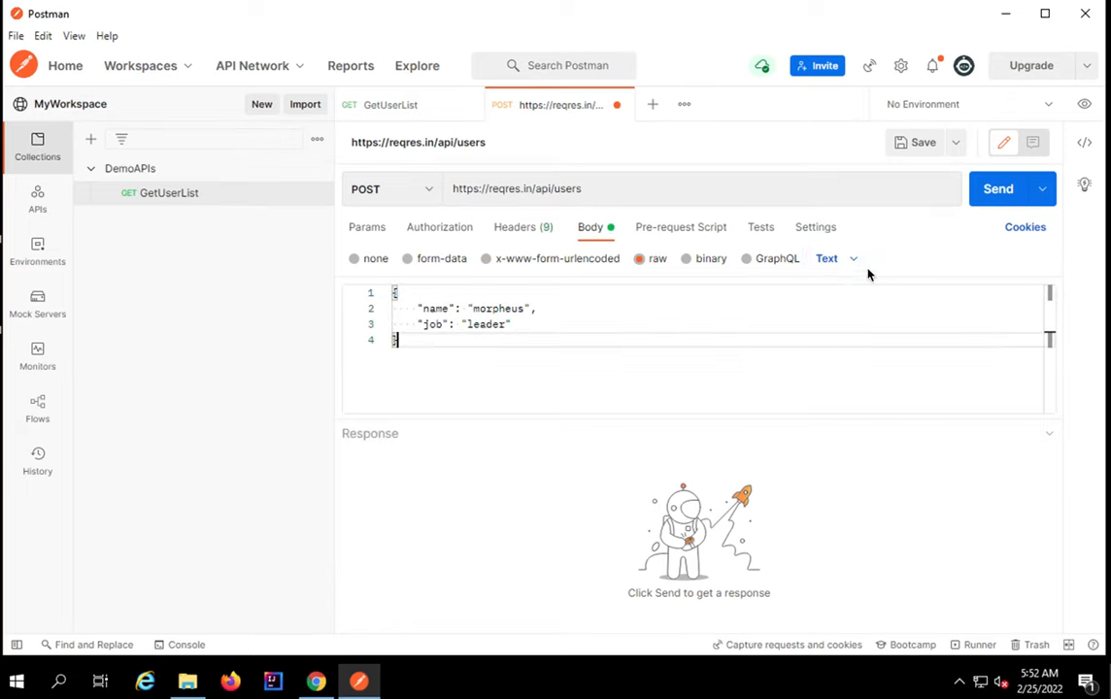
click(827, 259)
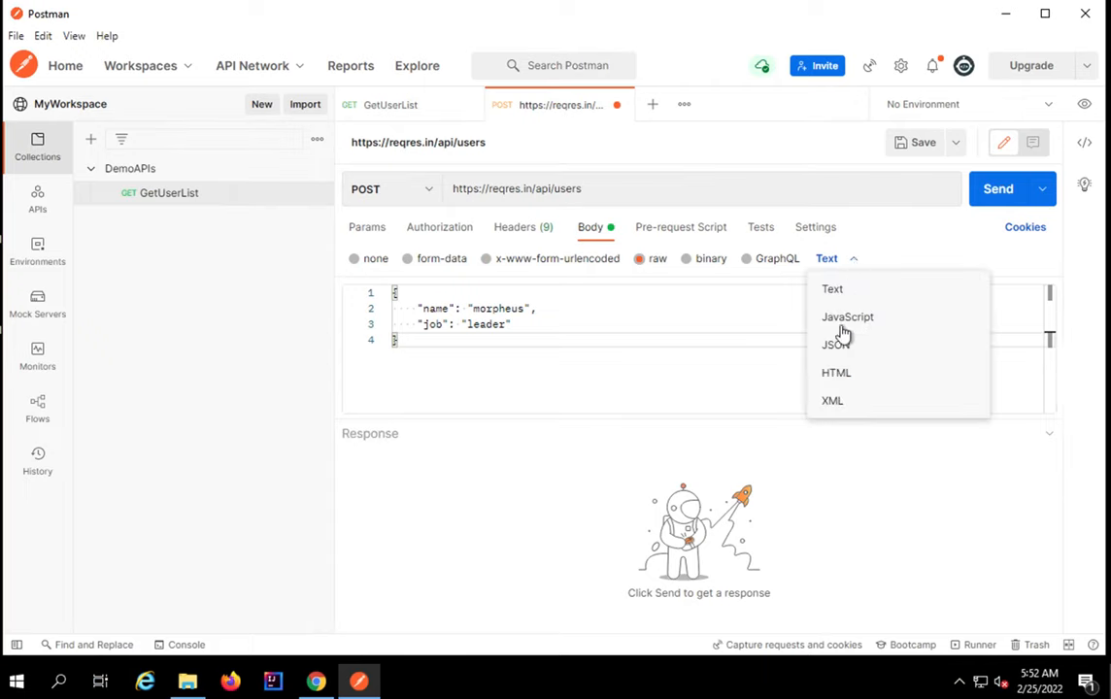
click(833, 344)
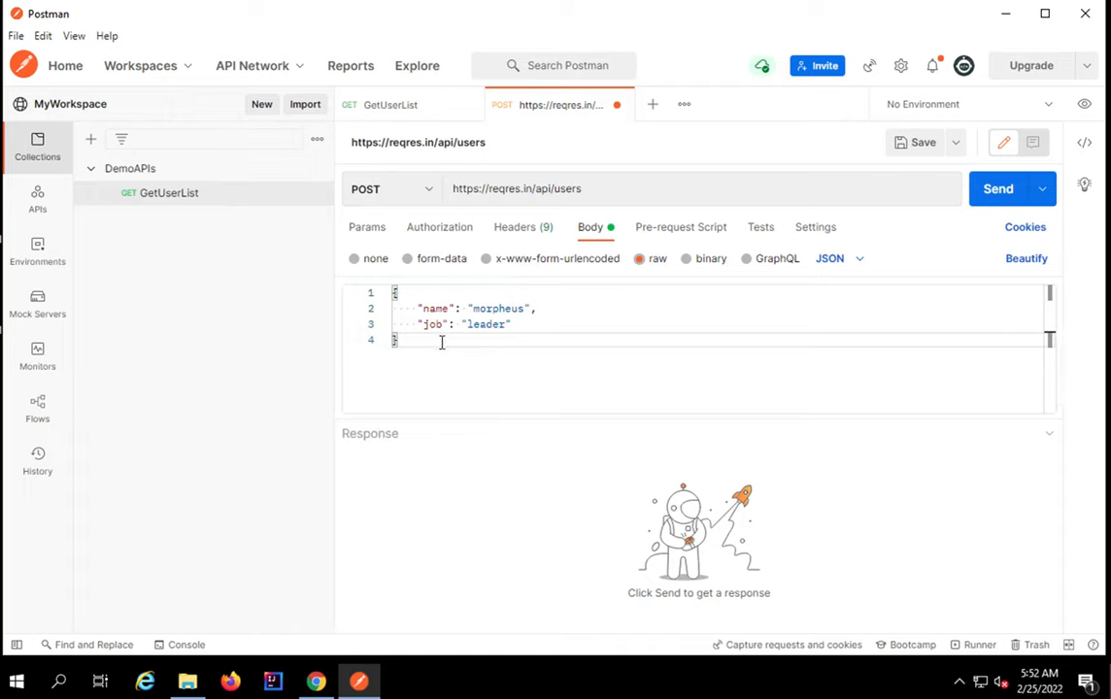
key(ctrl+a)
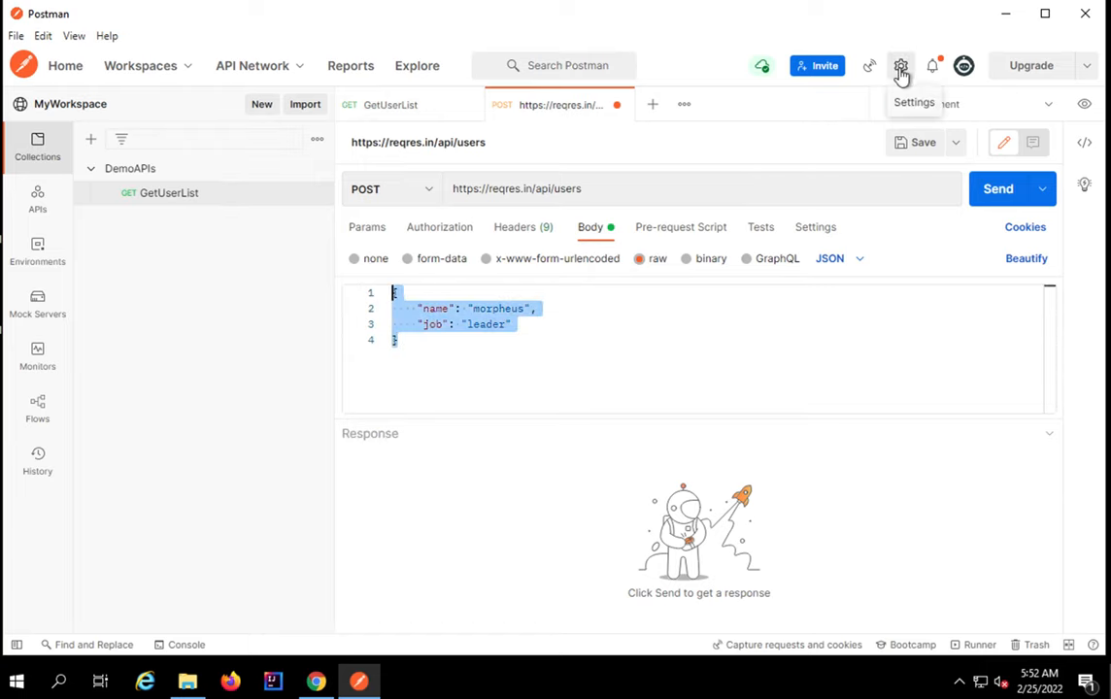
Step: Raise the editor font size to 15 px in Postman Settings, then close Settings
click(901, 65)
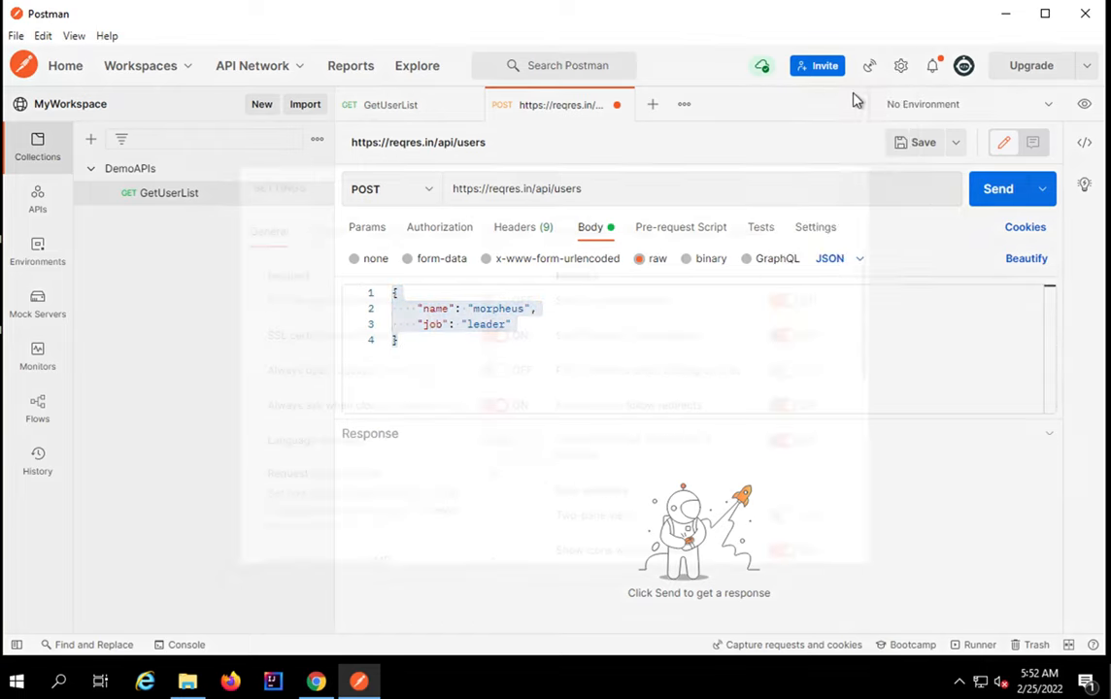
click(900, 65)
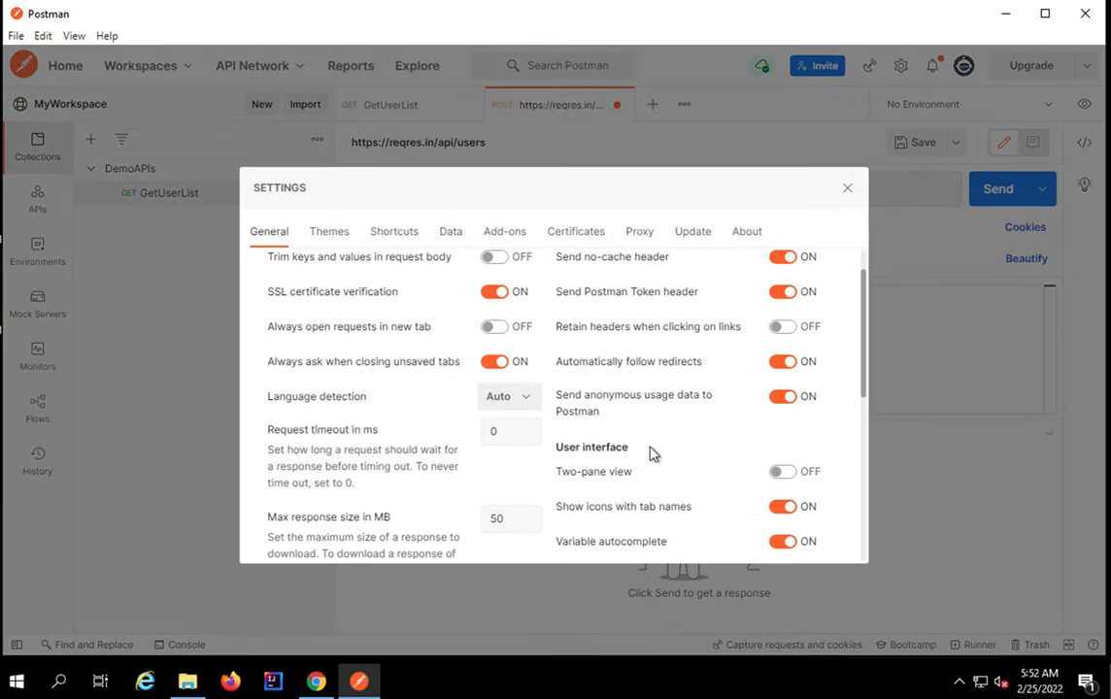
scroll(down, 3)
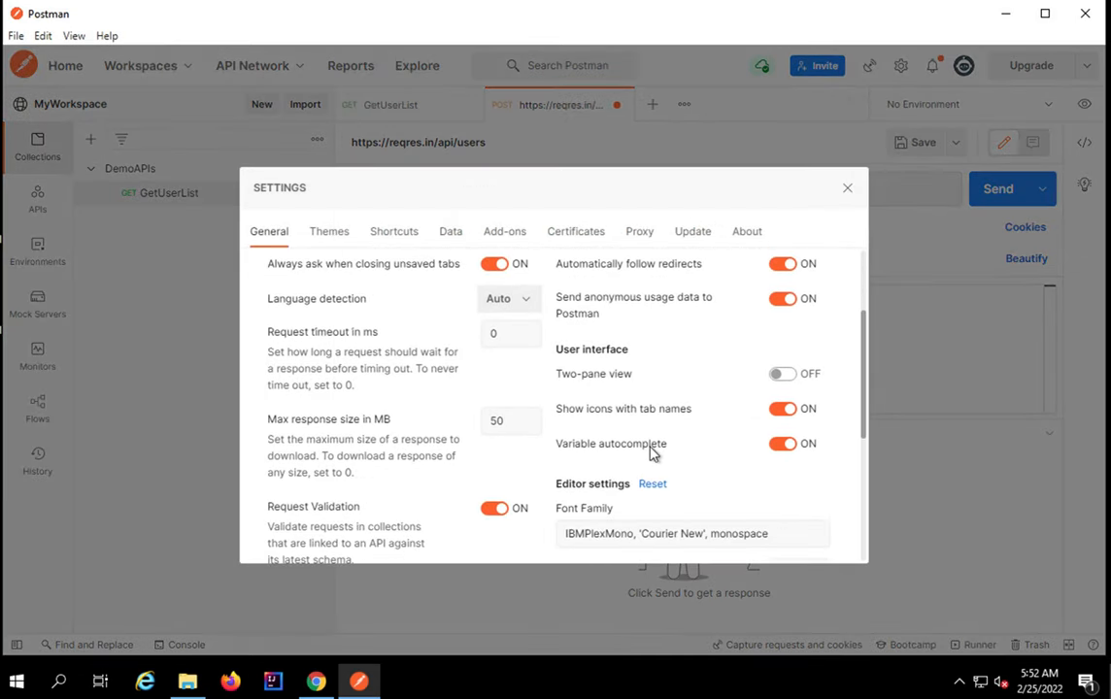
scroll(down, 3)
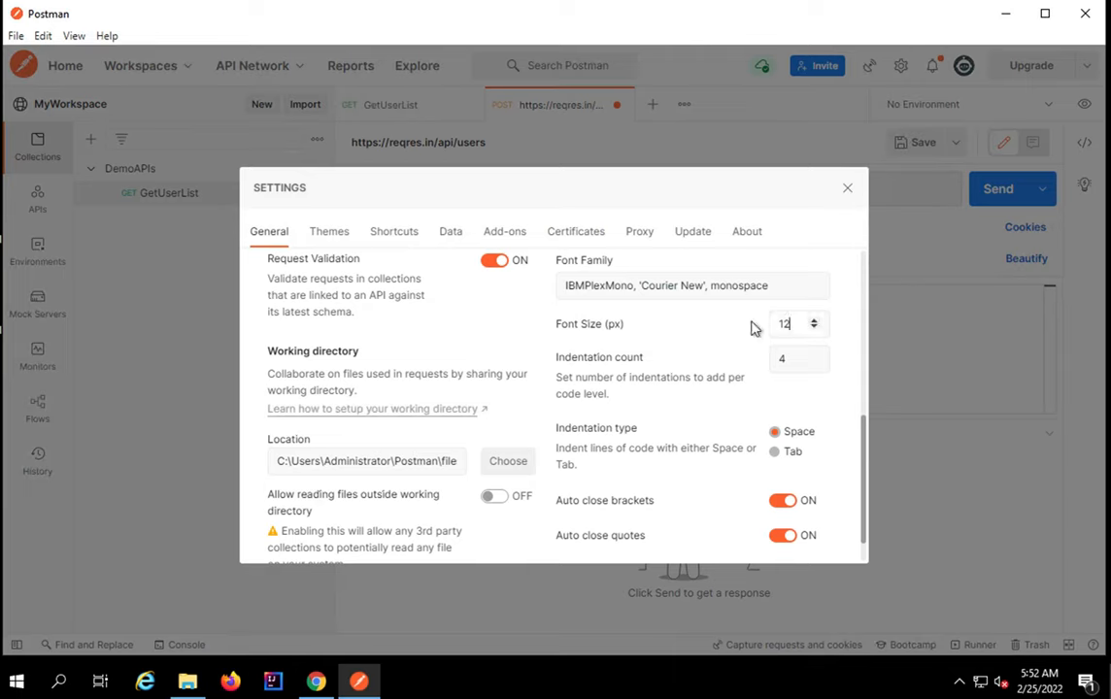
click(814, 319)
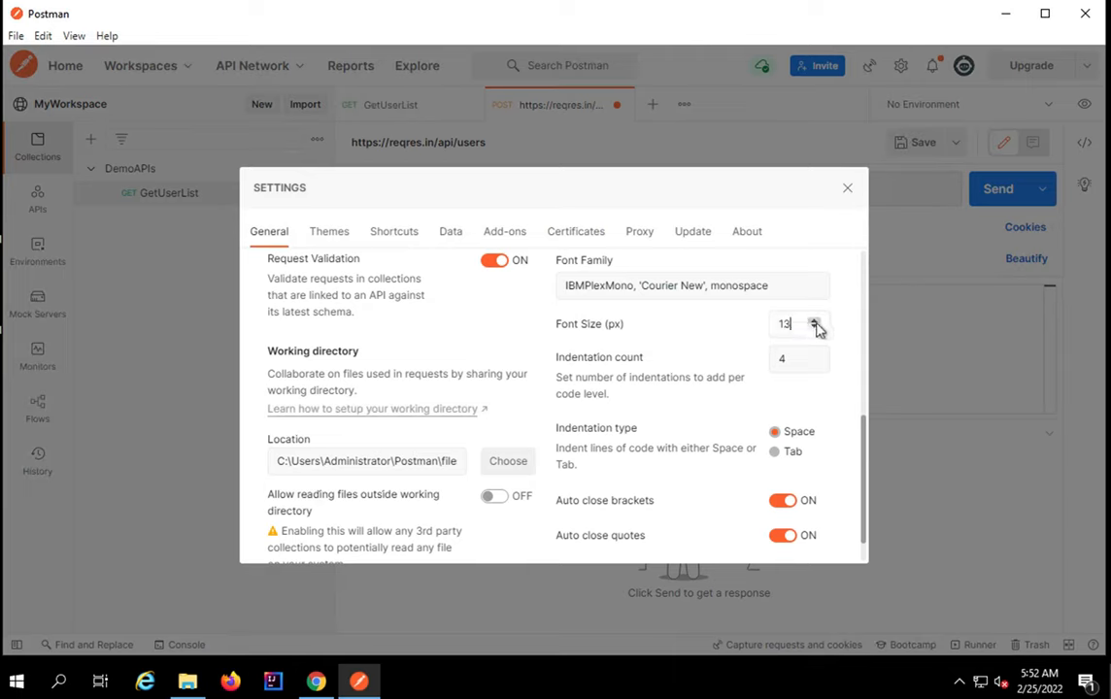
click(816, 319)
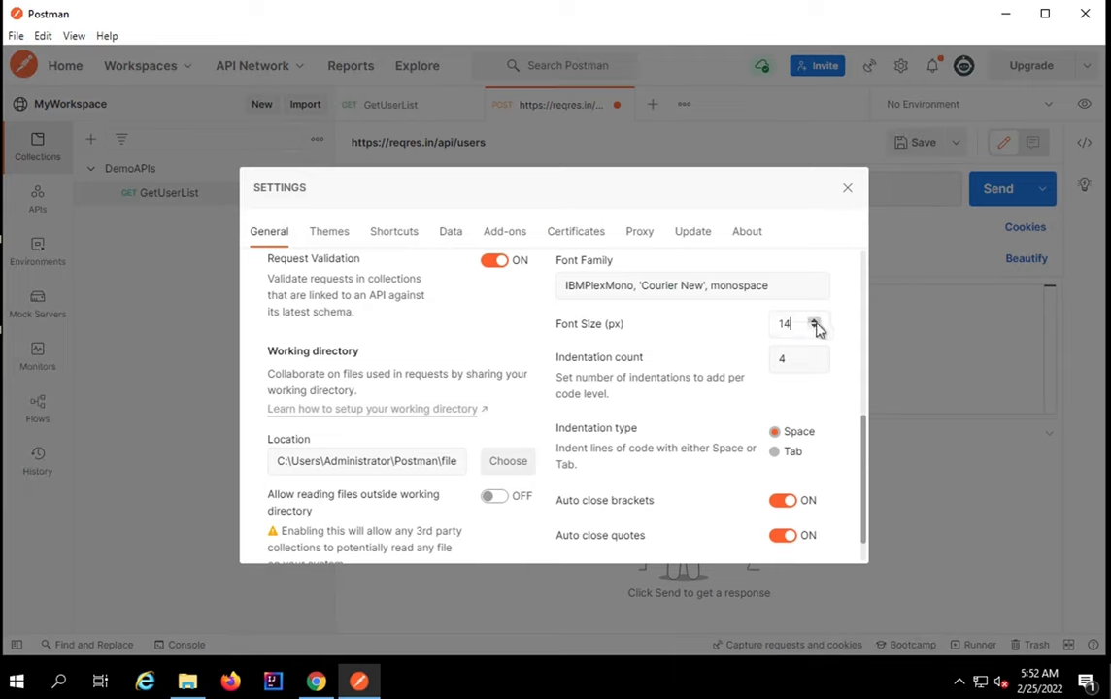
click(815, 320)
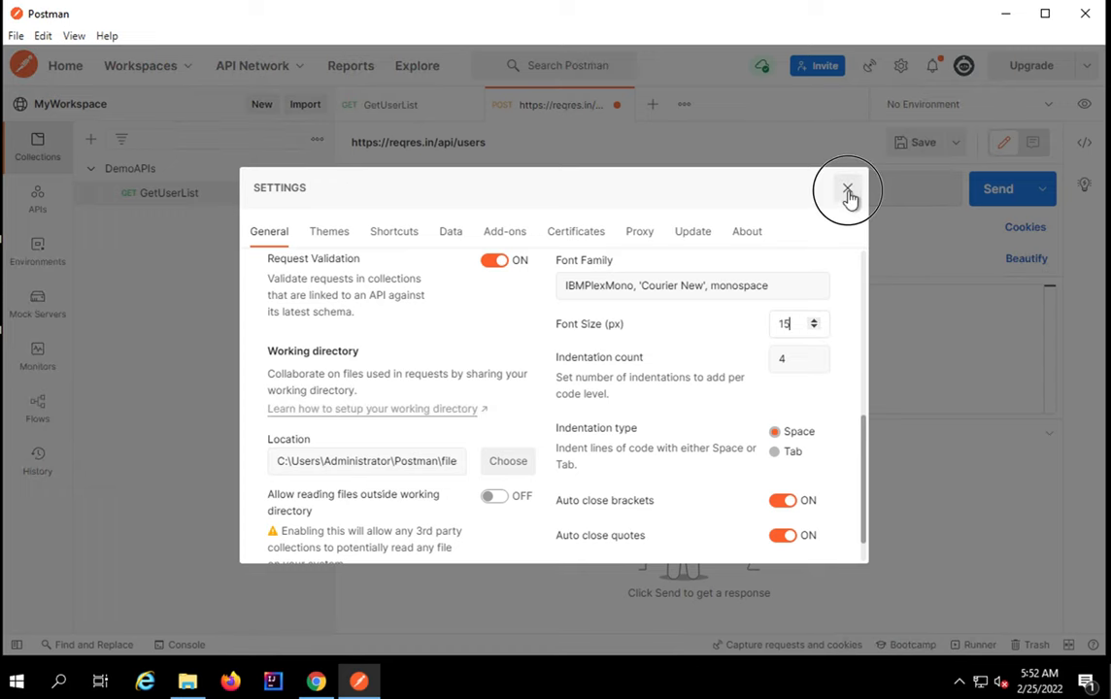
click(848, 189)
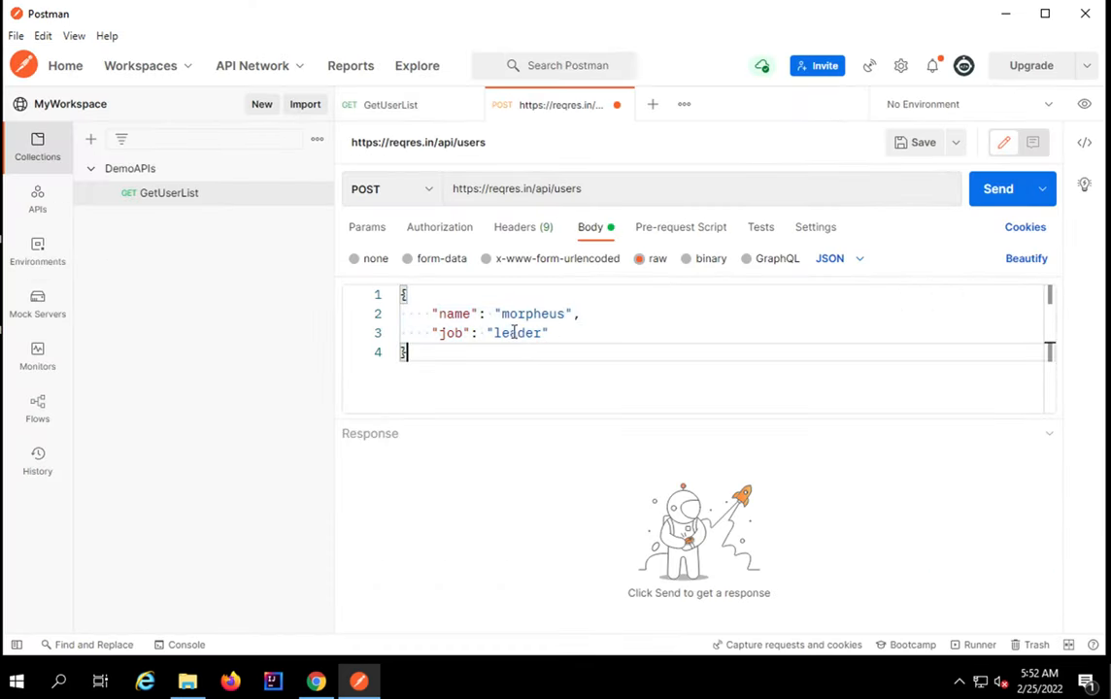
Step: Change the JSON body to name 'Raghav' and job 'Teacher', then view the Tests script area
double_click(532, 312)
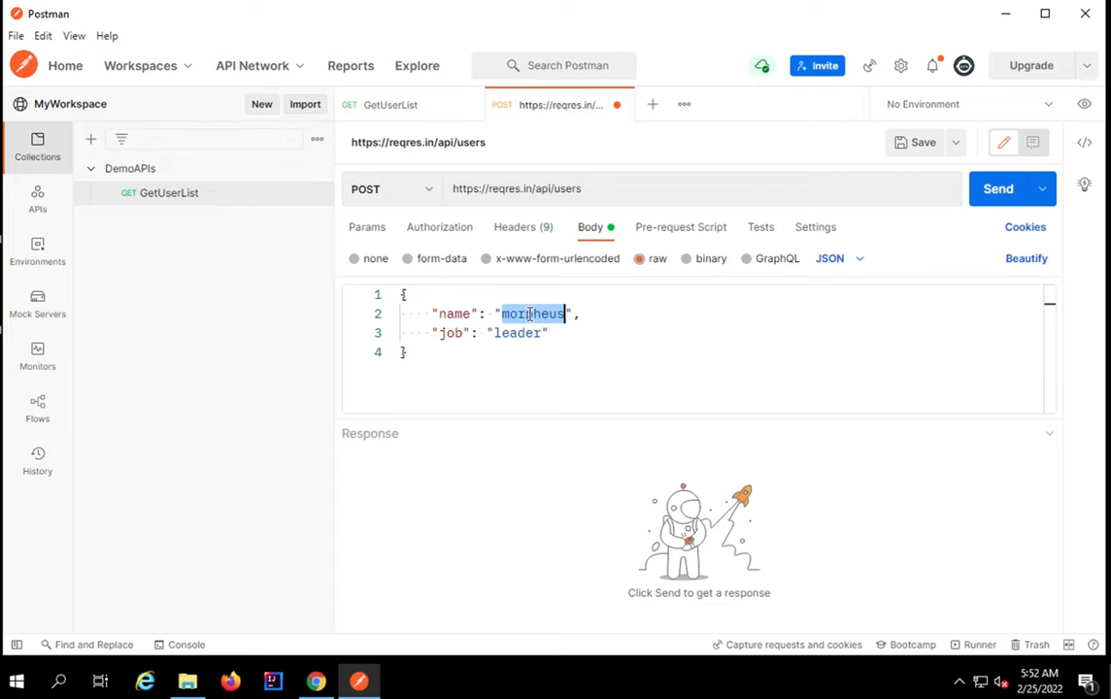
text(Raghav)
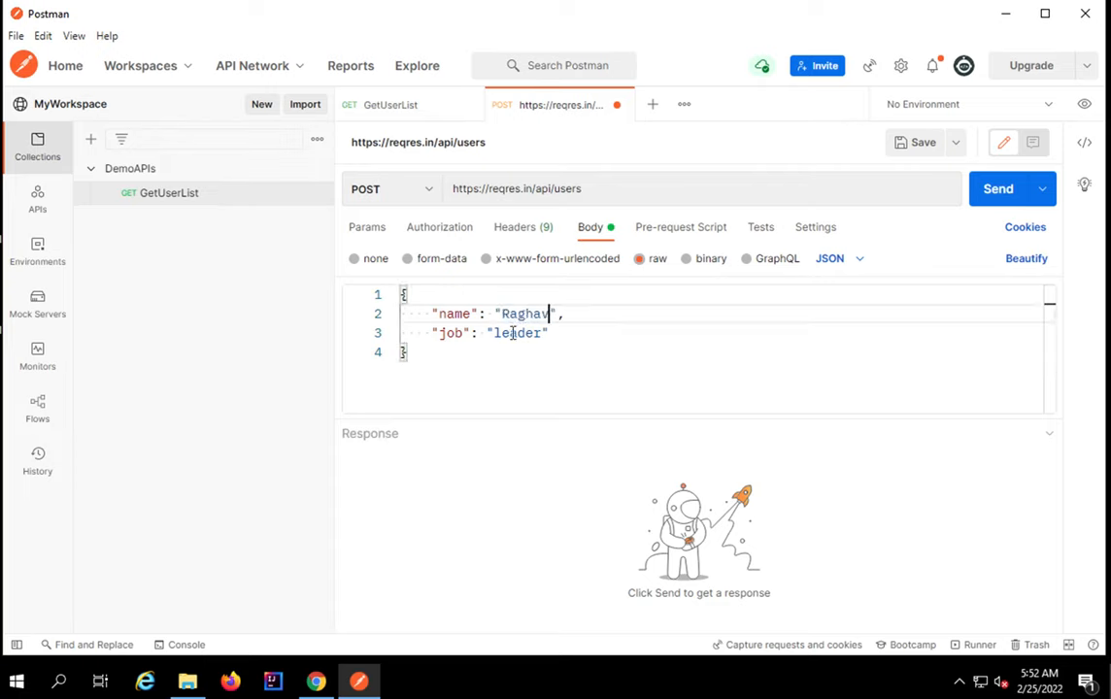
double_click(518, 333)
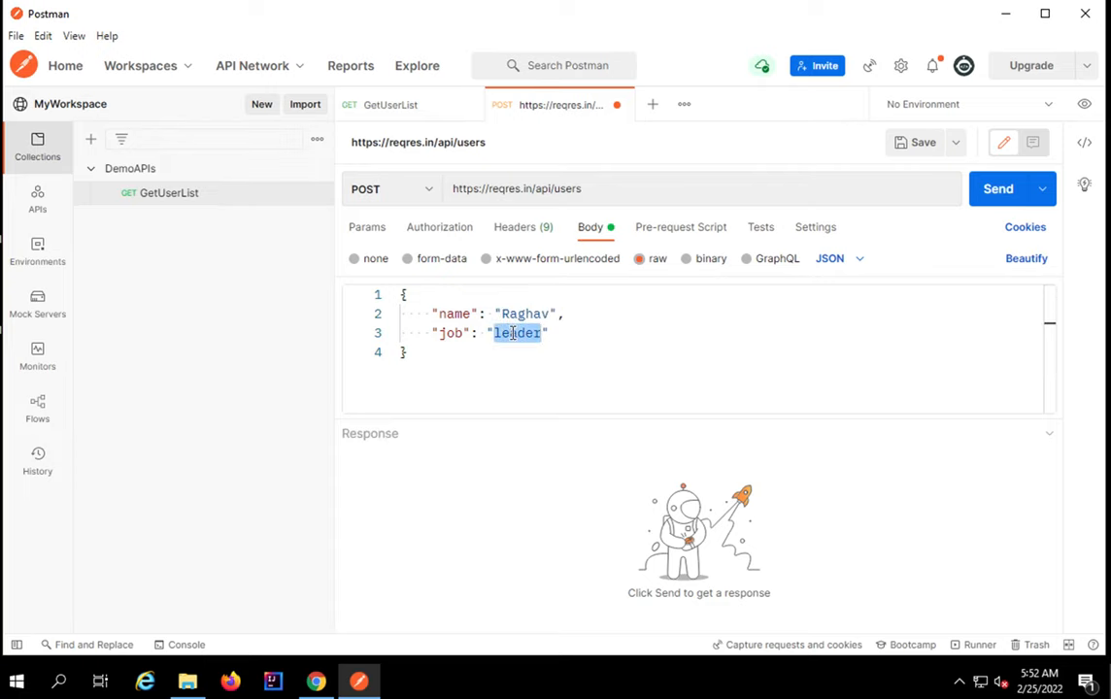
text(Teacher)
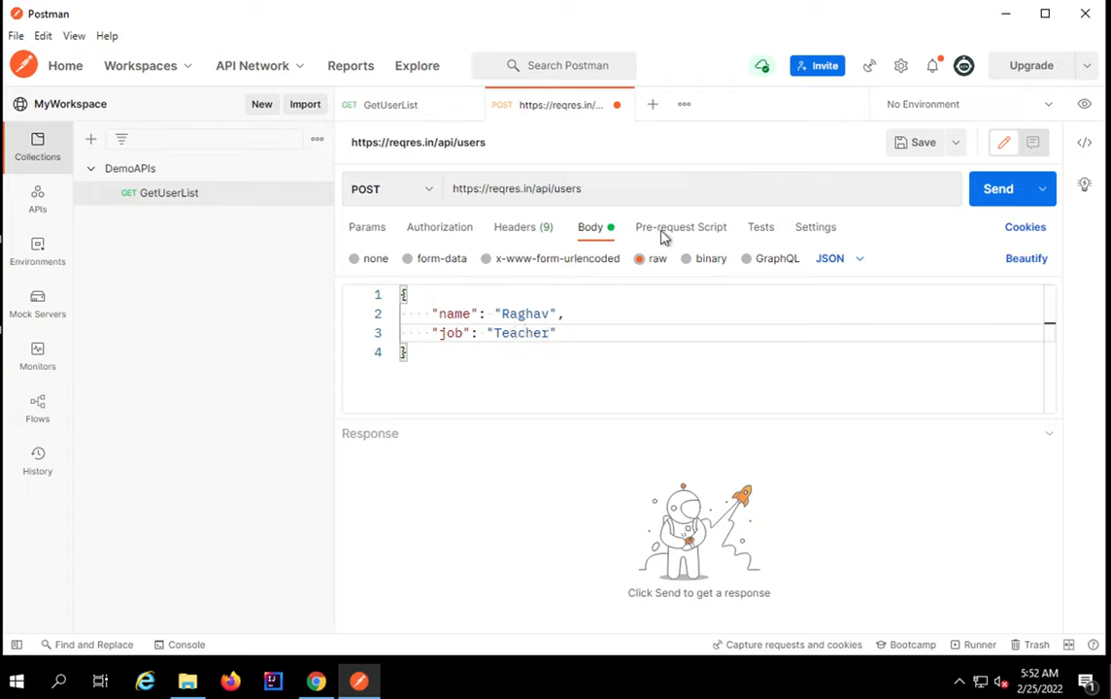
click(681, 226)
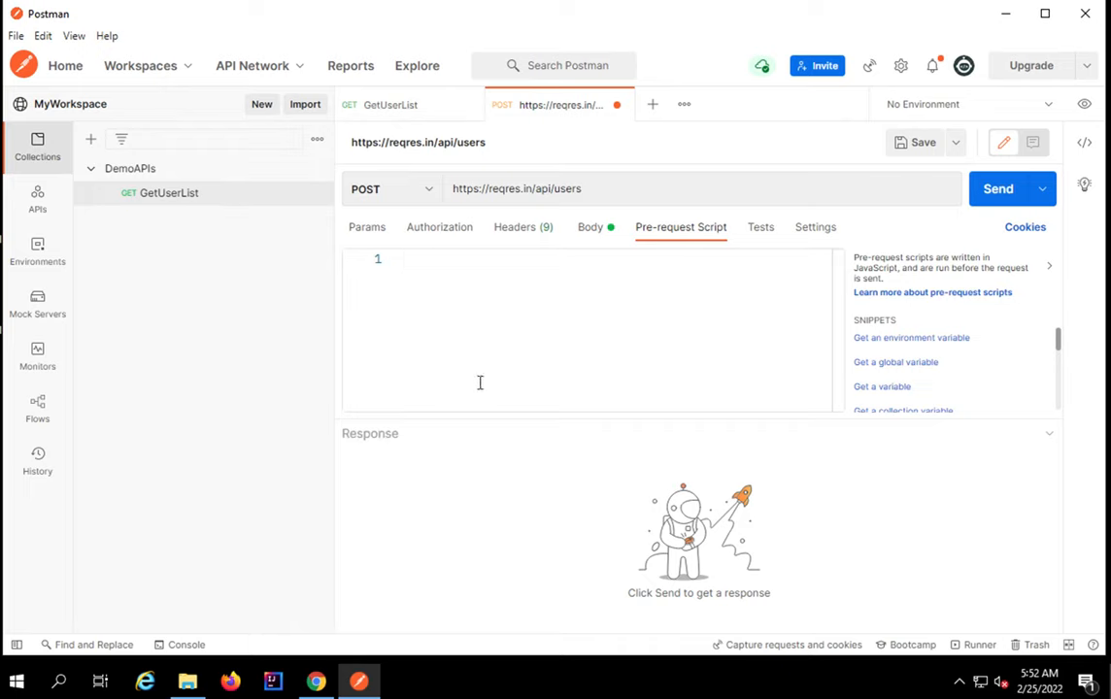
mouse_move(761, 241)
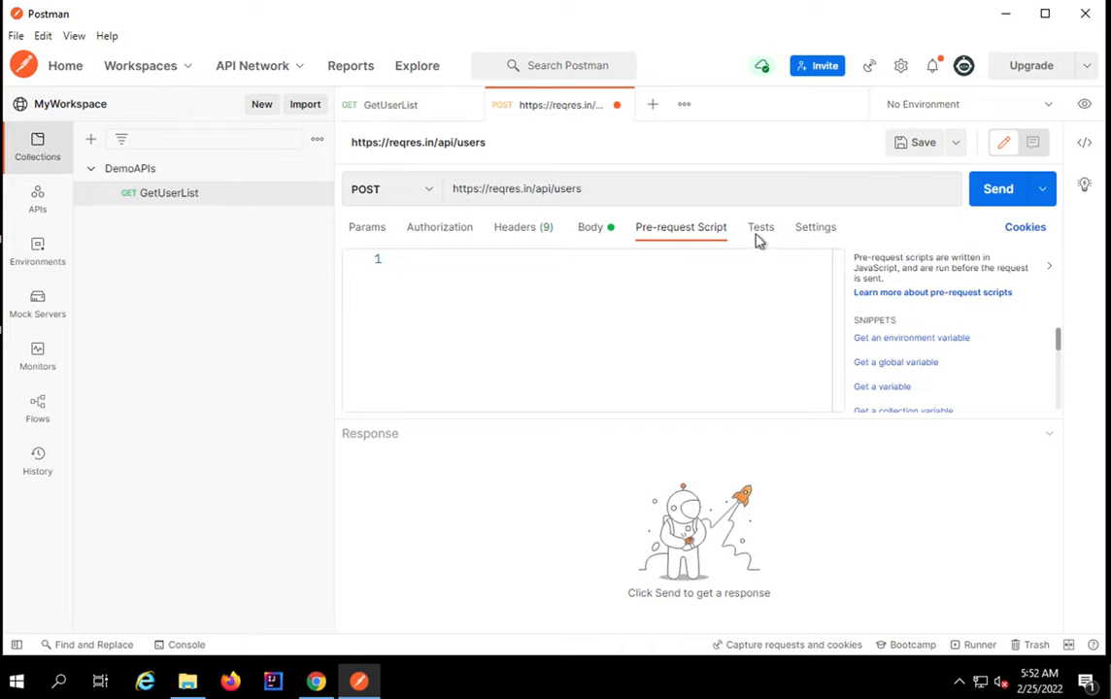
click(761, 227)
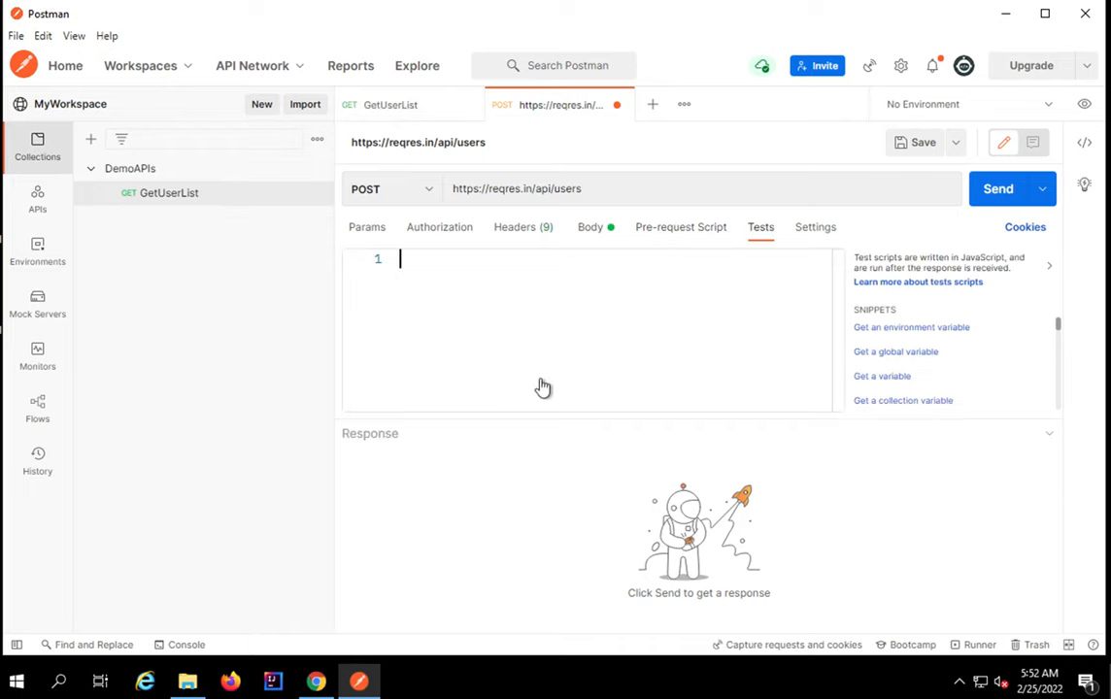
mouse_move(531, 330)
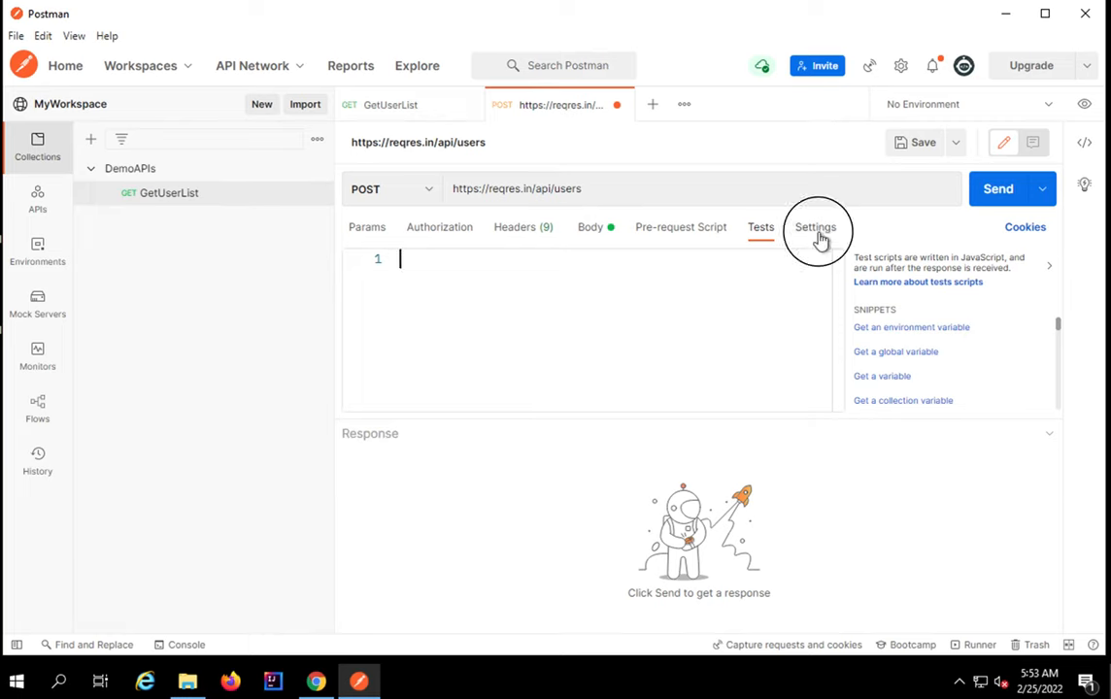
Step: Review the settings and Raghav/Teacher JSON body, then send the POST to reqres.in
click(815, 226)
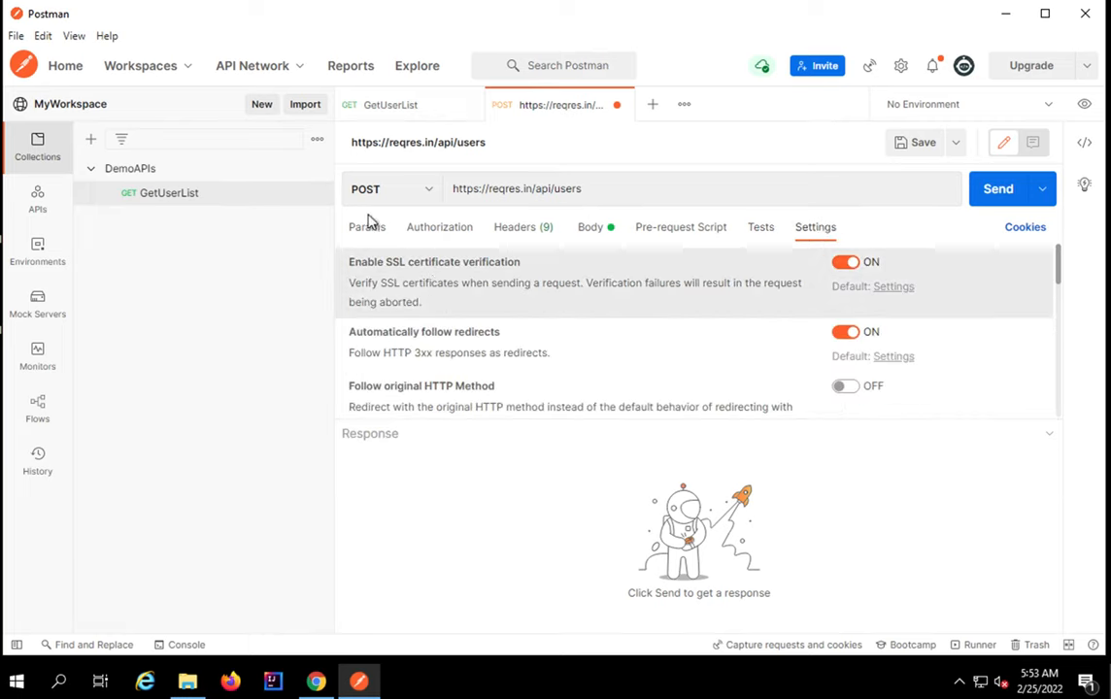
click(589, 226)
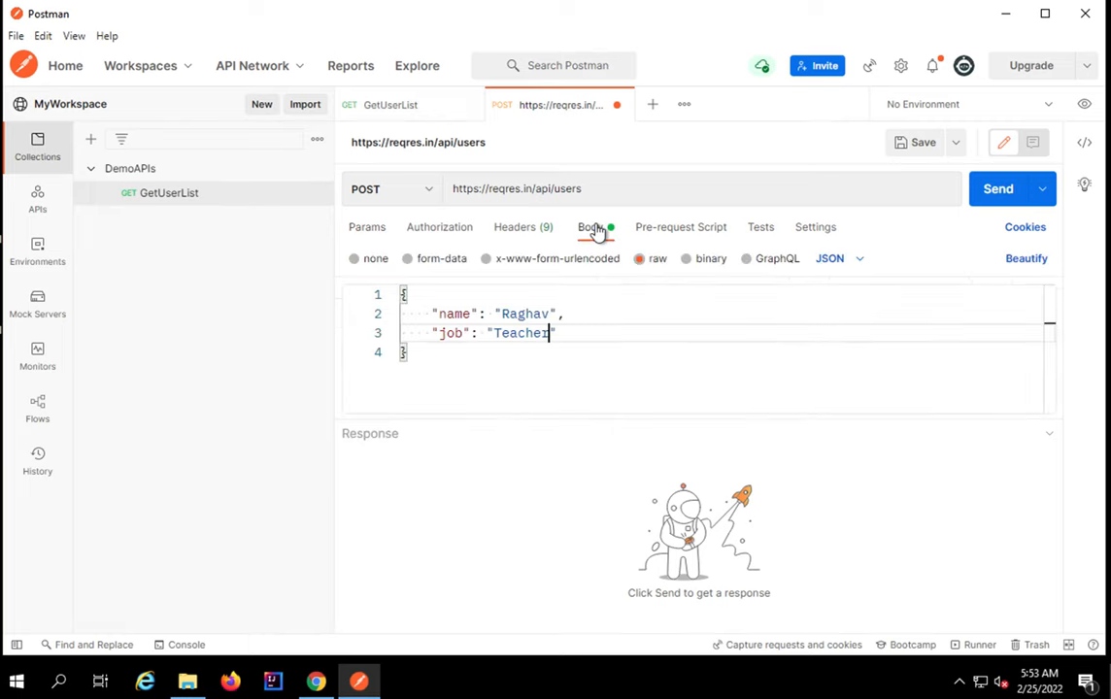
mouse_move(1012, 188)
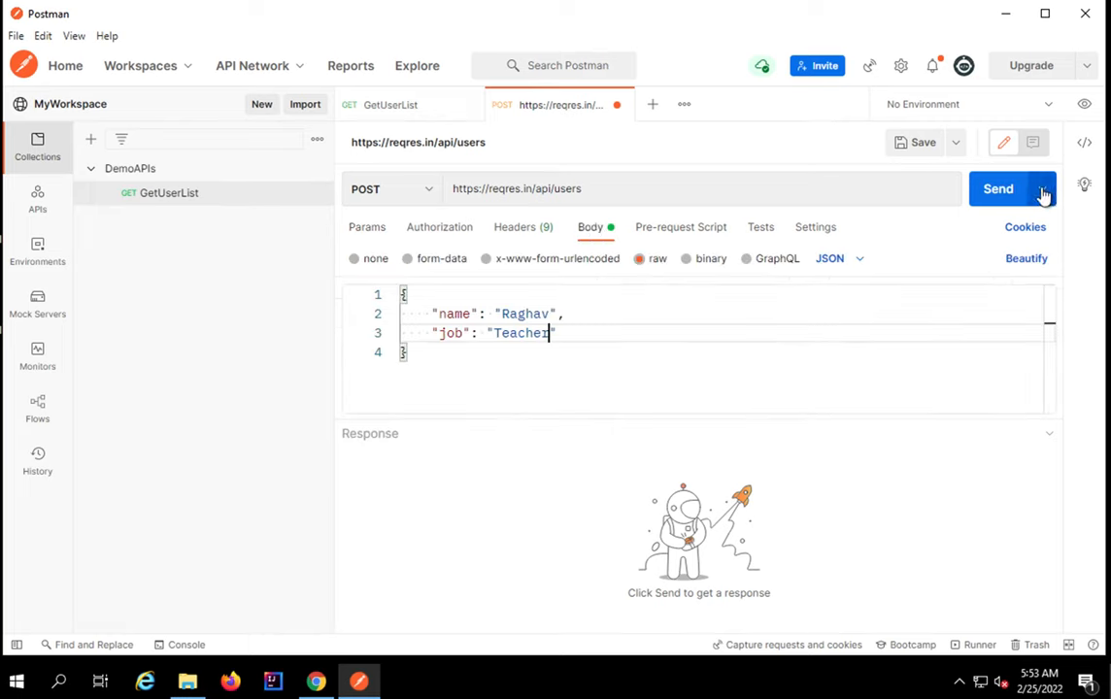
click(1042, 188)
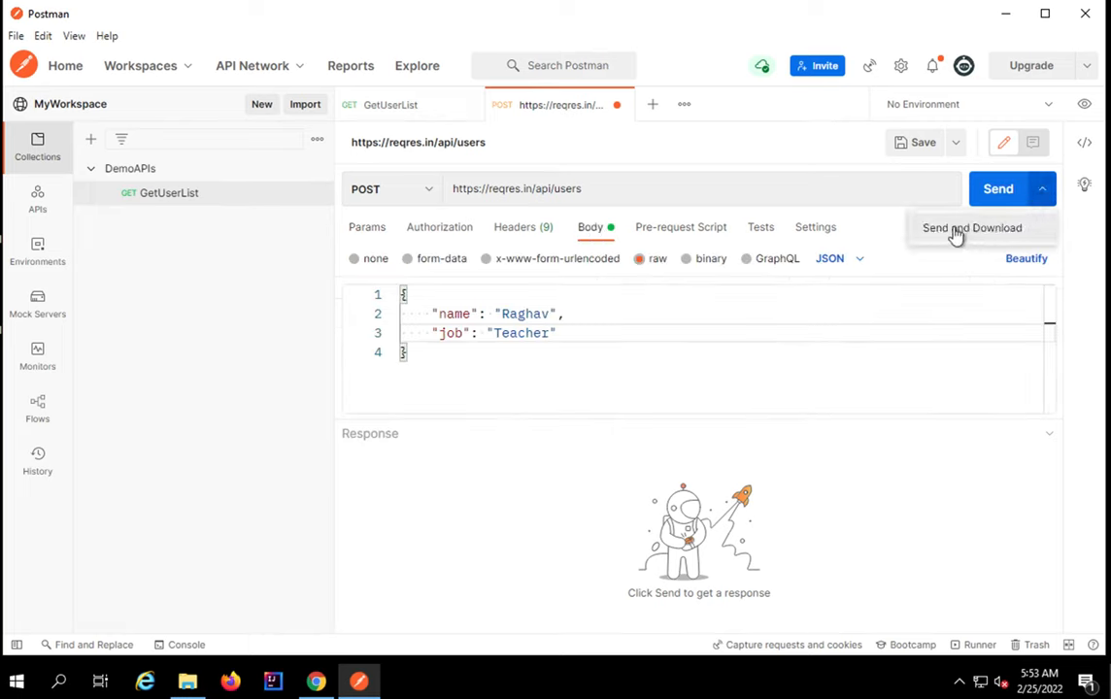
mouse_move(962, 238)
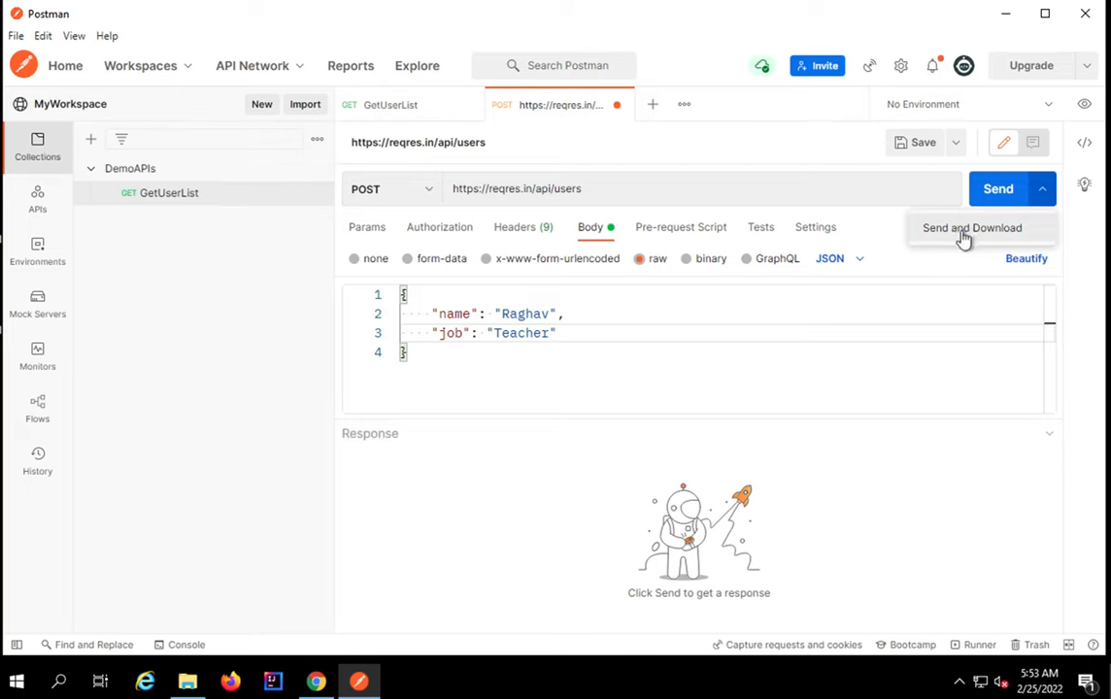
click(998, 189)
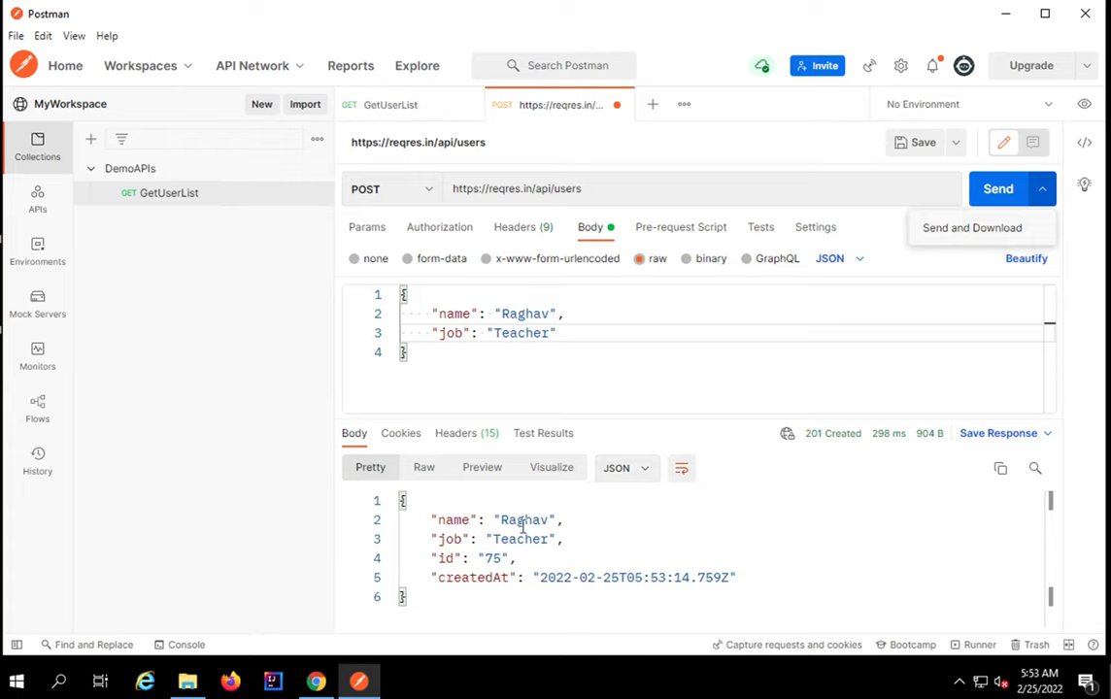
click(421, 500)
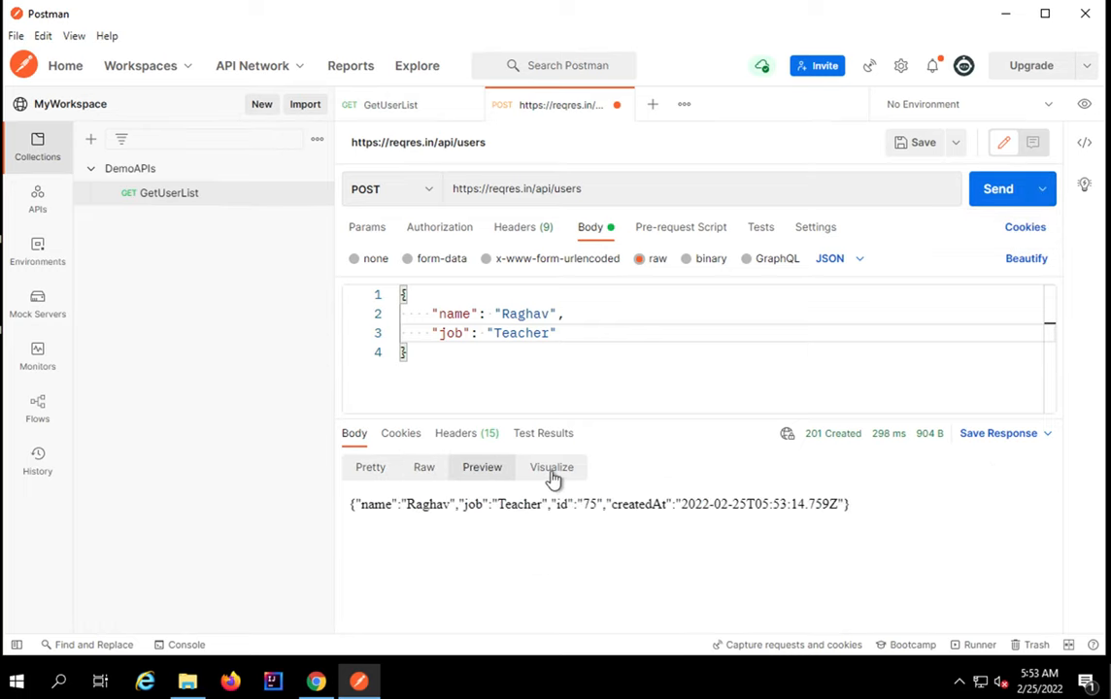
click(370, 467)
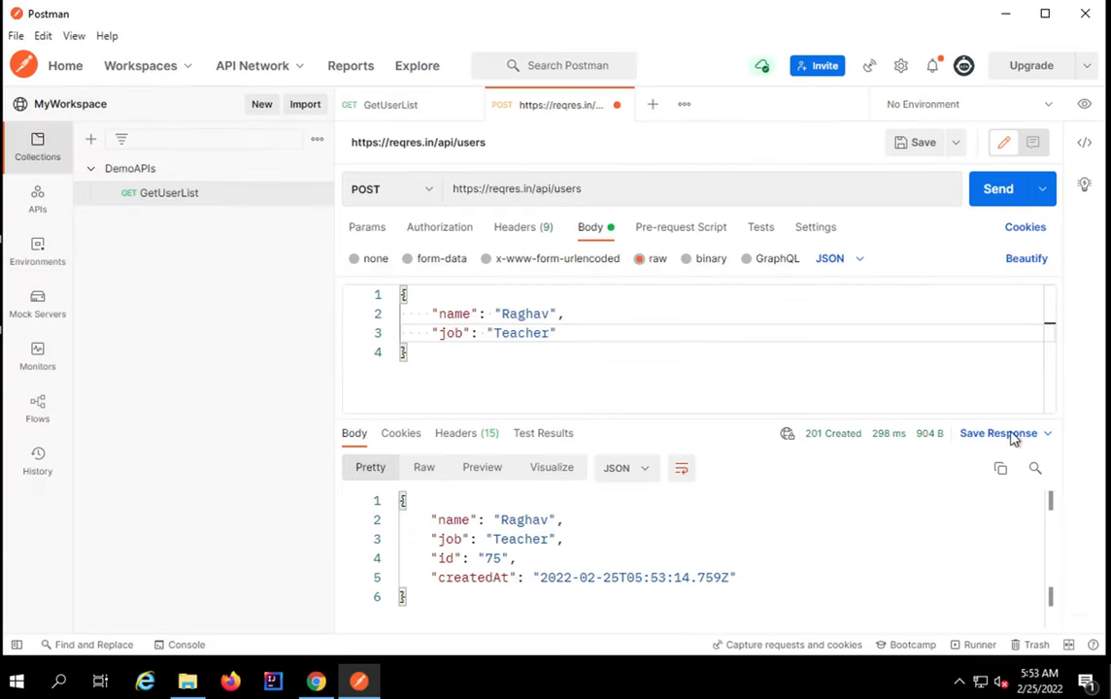
click(1048, 433)
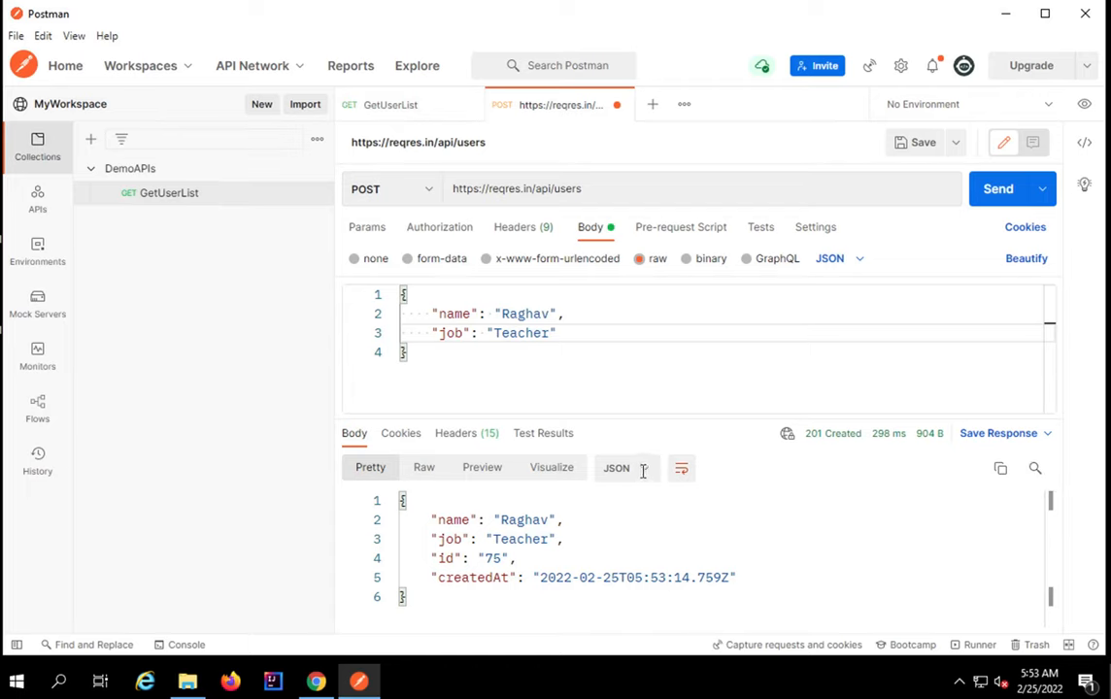
click(620, 467)
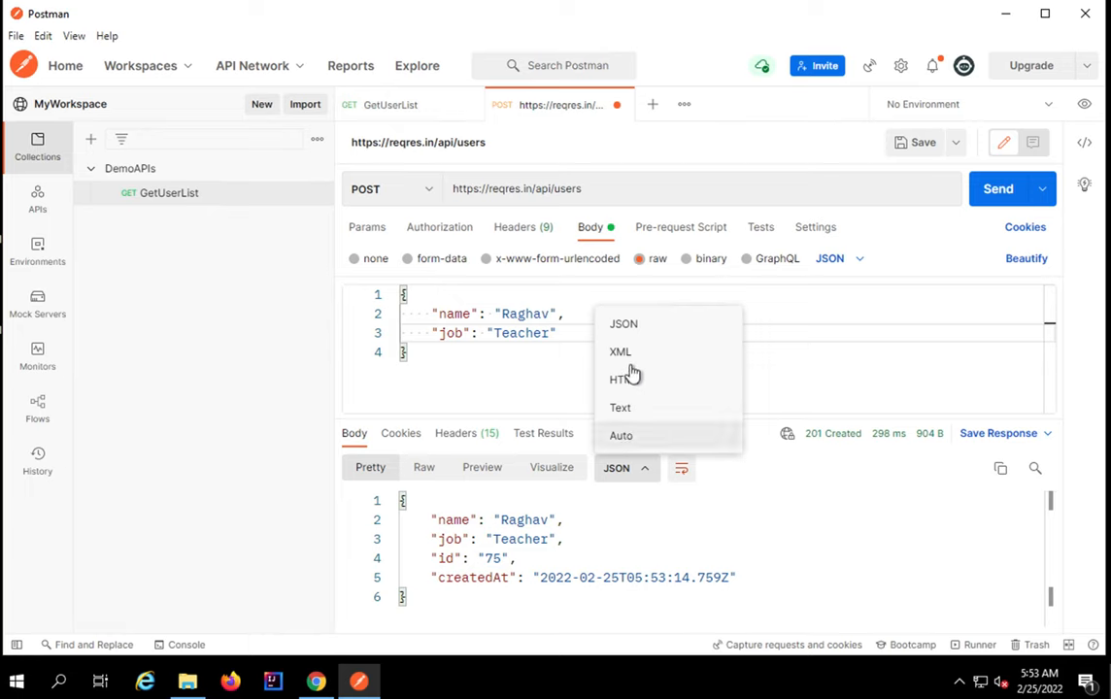
click(619, 351)
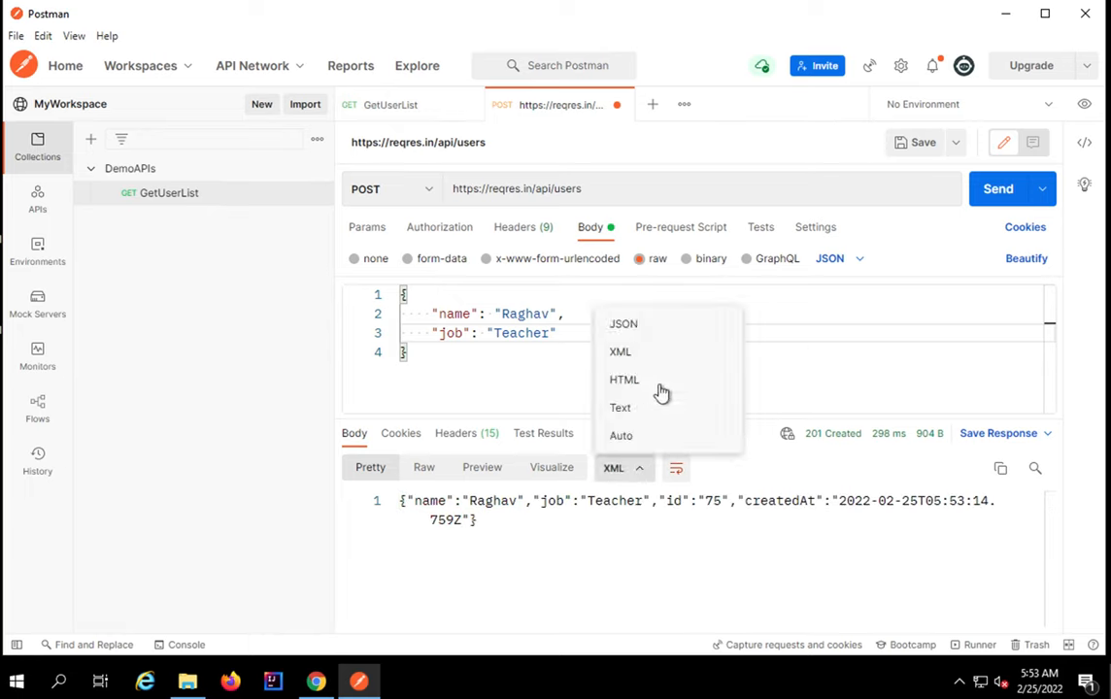
click(622, 324)
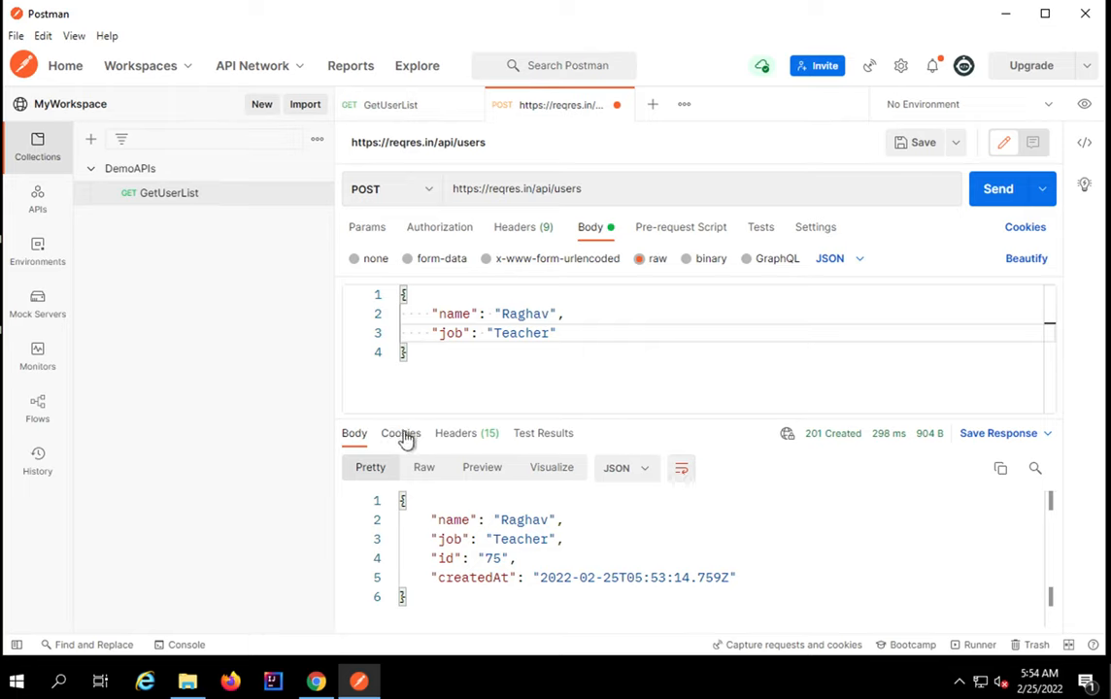
Step: Inspect the response headers, then bring up the request's empty Tests script editor
click(466, 433)
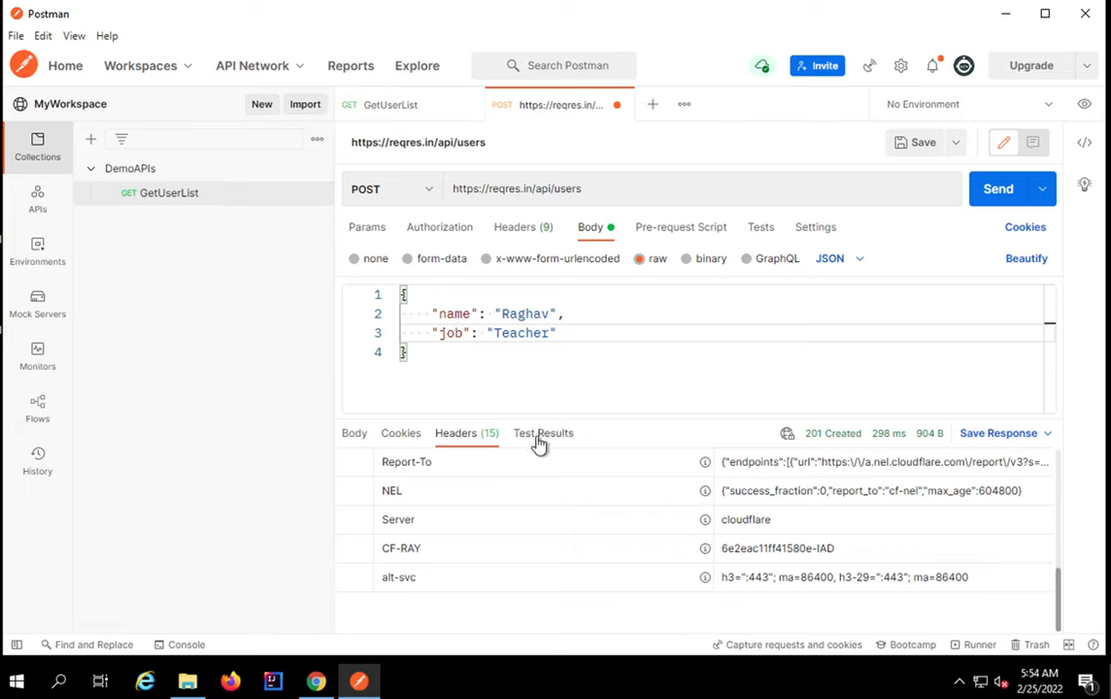
click(355, 433)
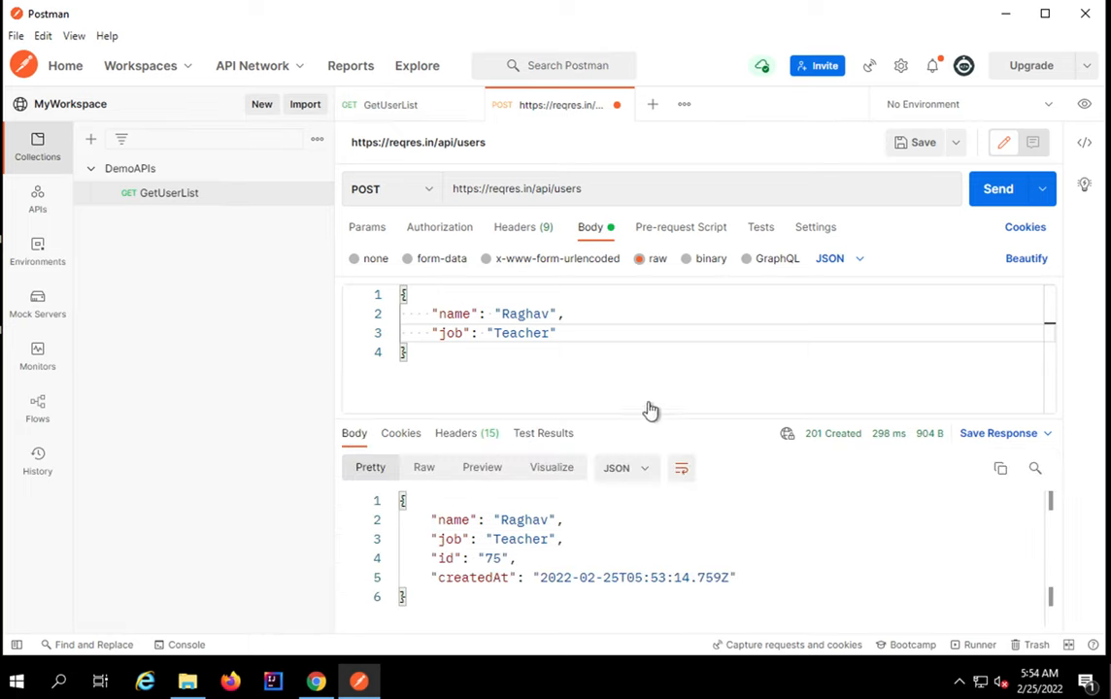
click(760, 226)
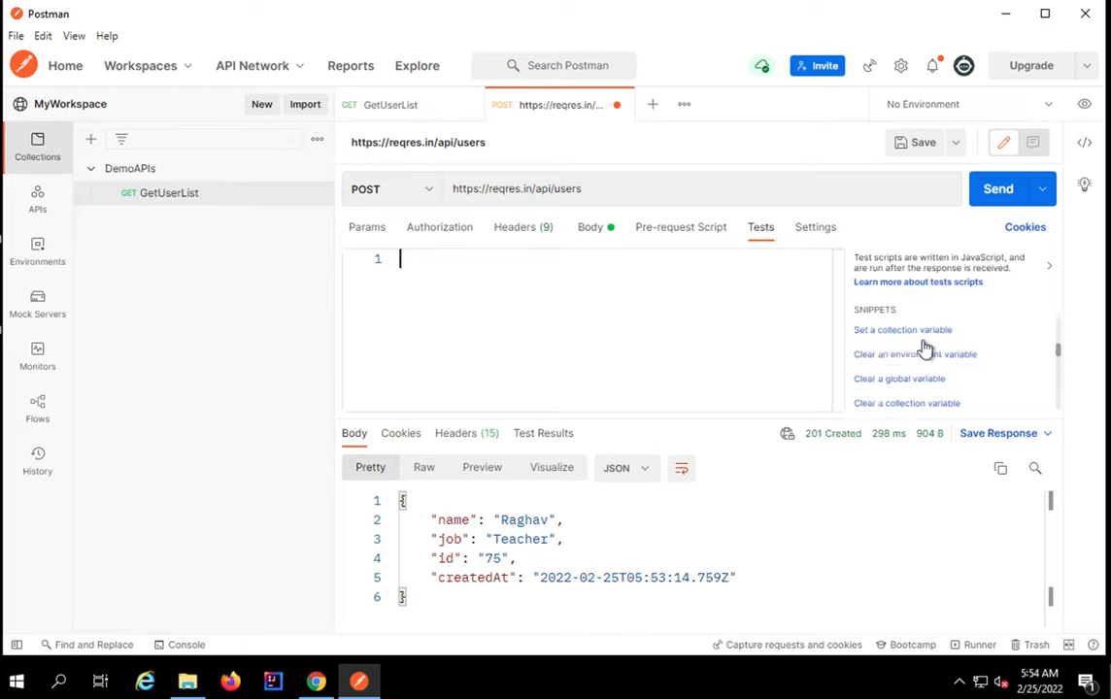
Step: Insert the 'Status code is 200' snippet, check Test Results, change 200 to 201, and resend
click(904, 355)
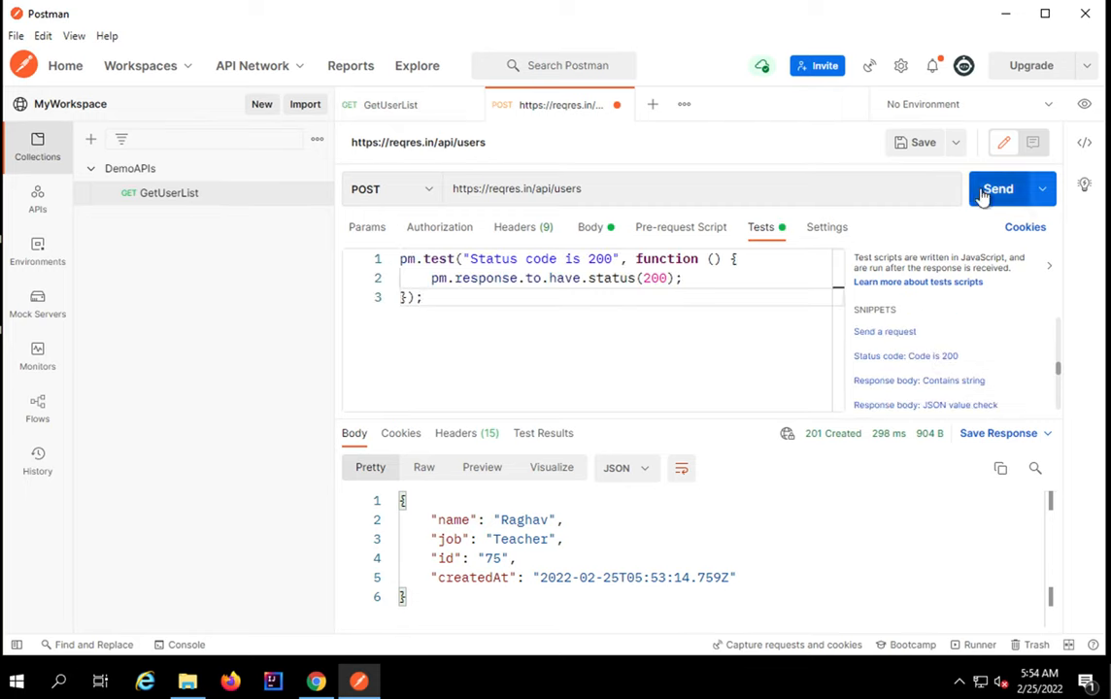
click(999, 189)
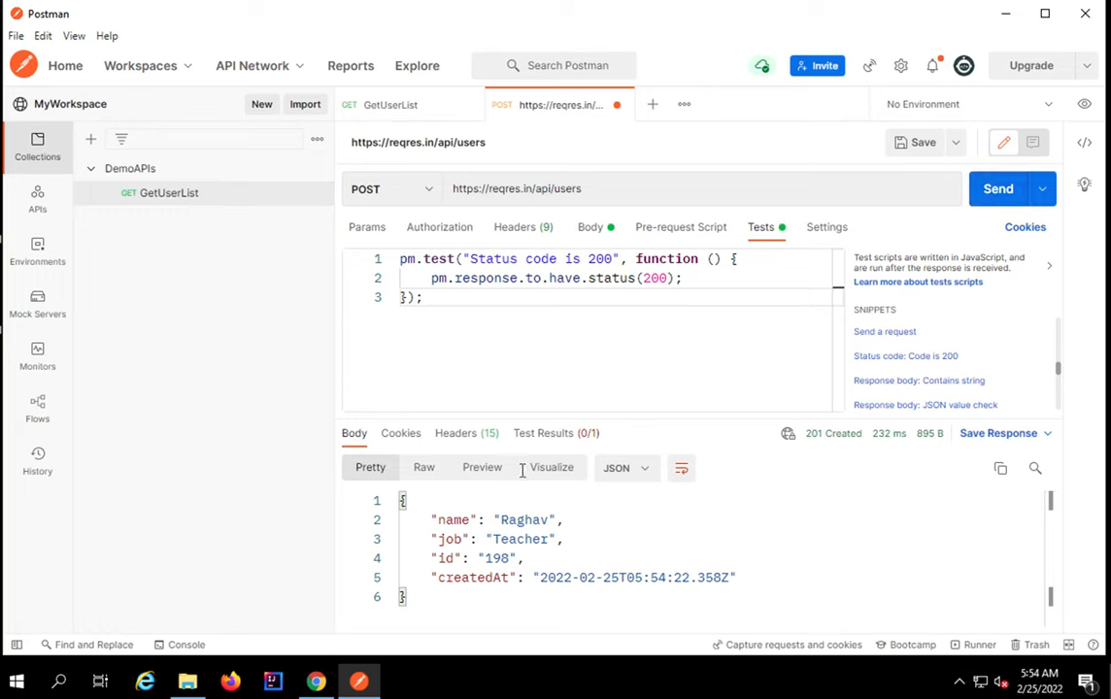
mouse_move(551, 433)
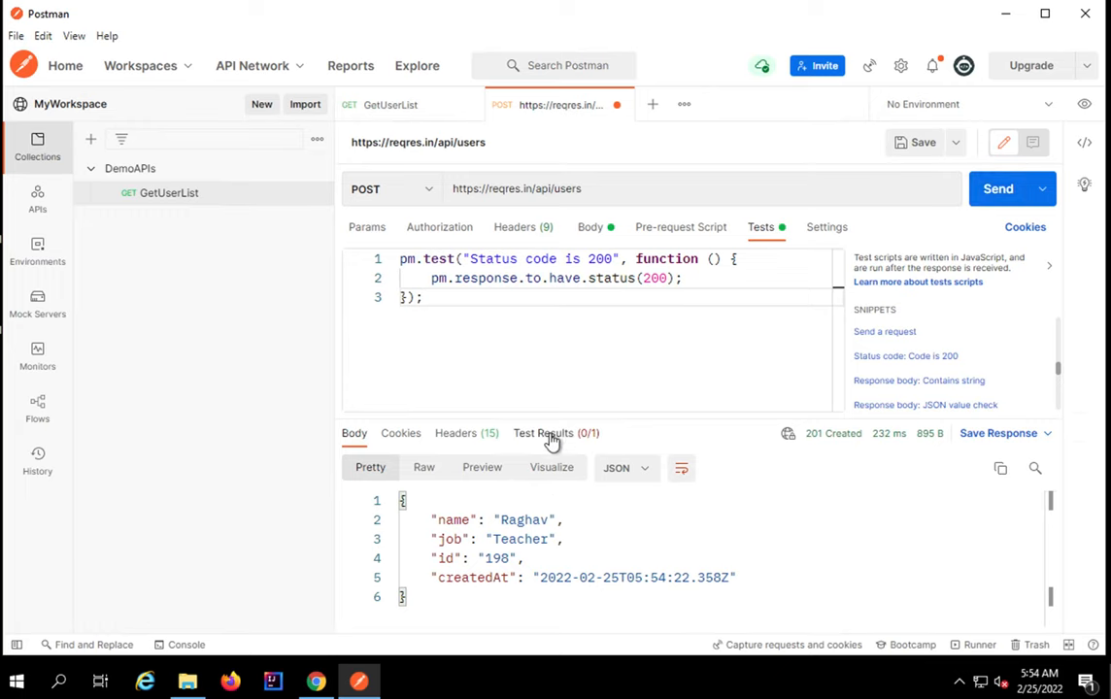
click(543, 433)
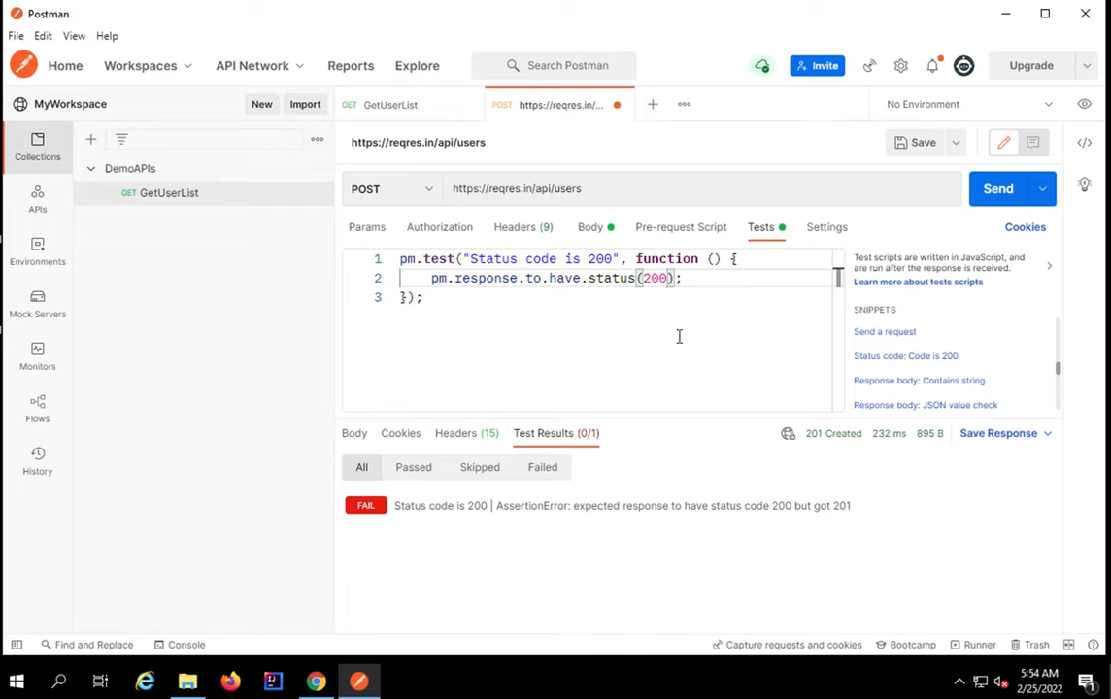
click(999, 188)
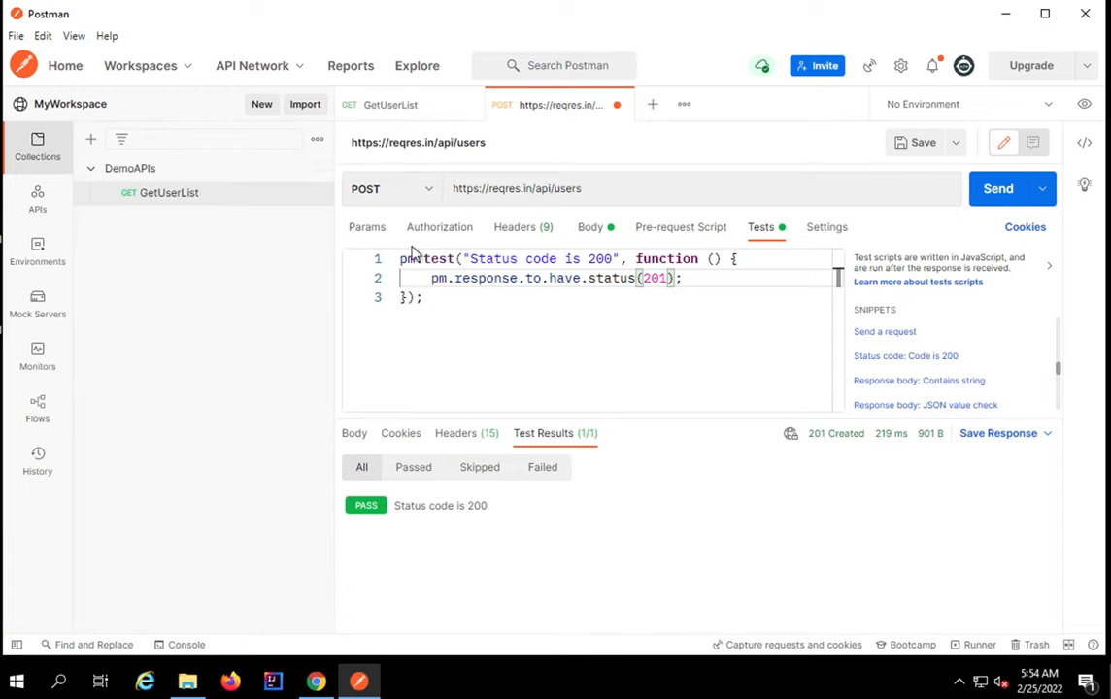
mouse_move(913, 143)
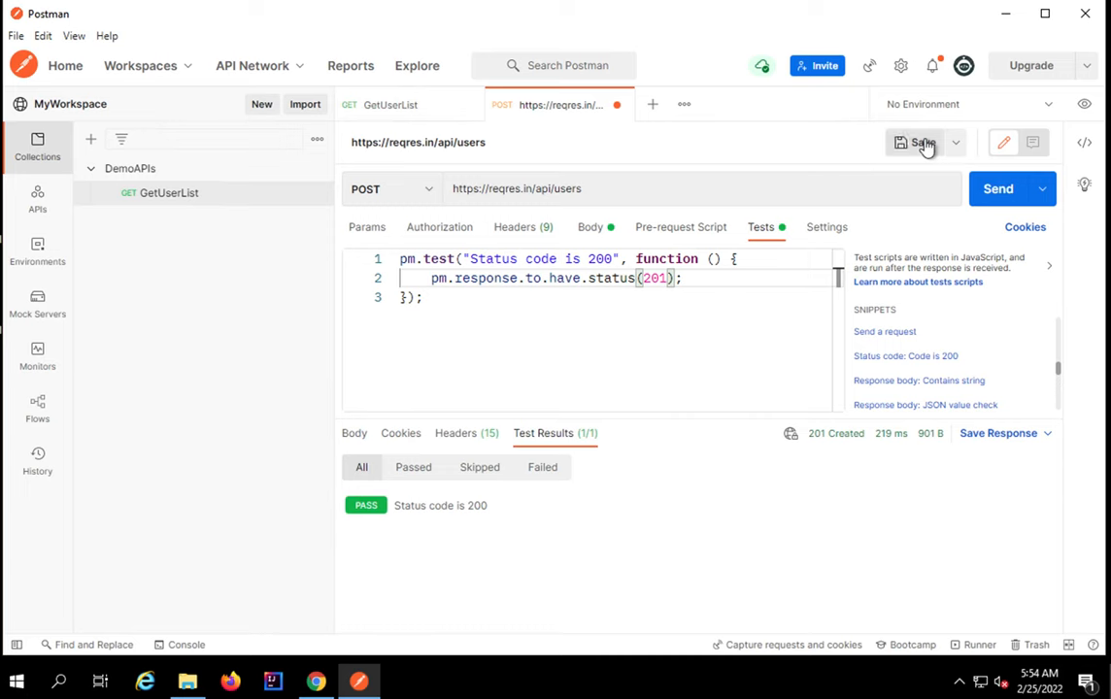
Step: Name the request 'CreateUser' and save it into DemoAPIs beside GetUserList
click(918, 142)
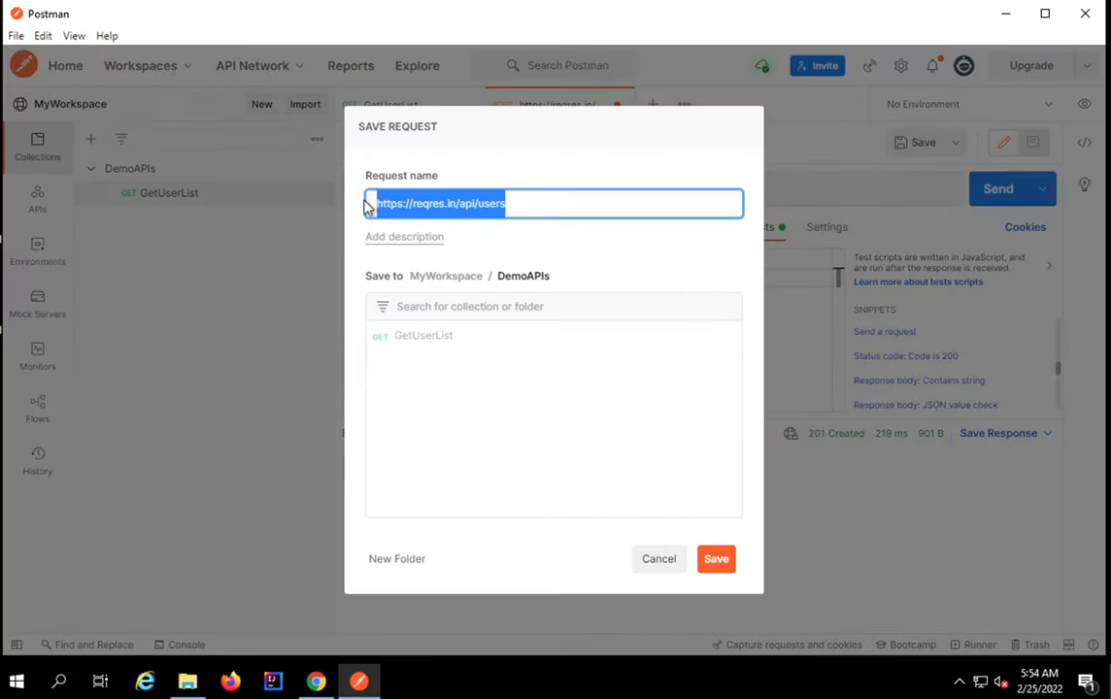
text(CreateUser)
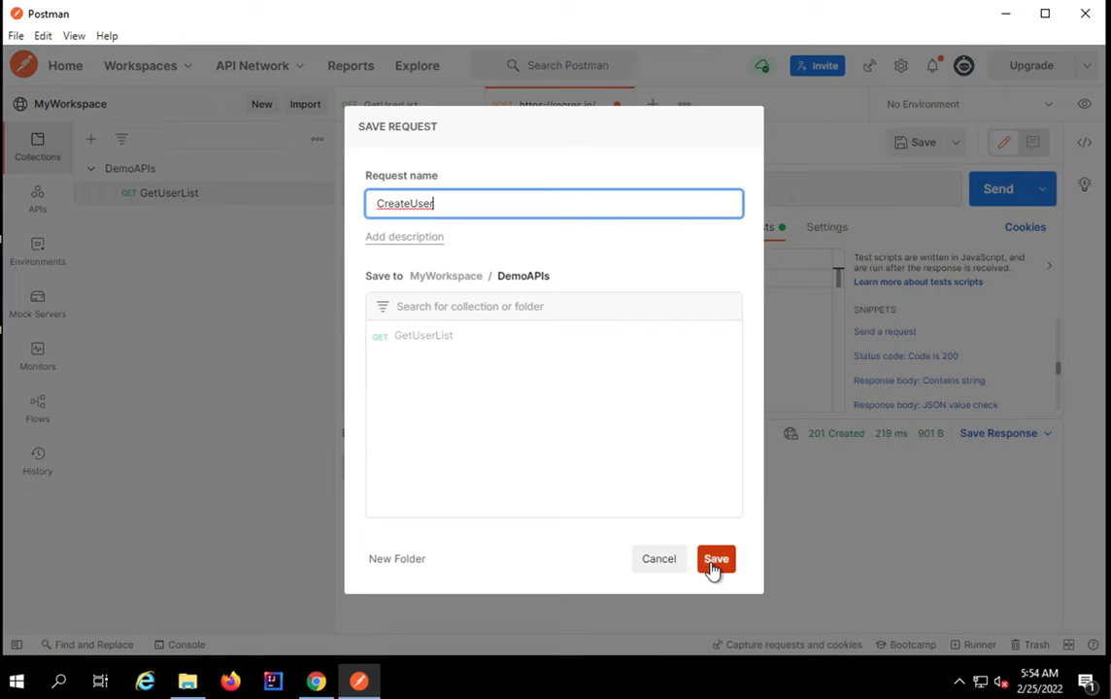
click(716, 558)
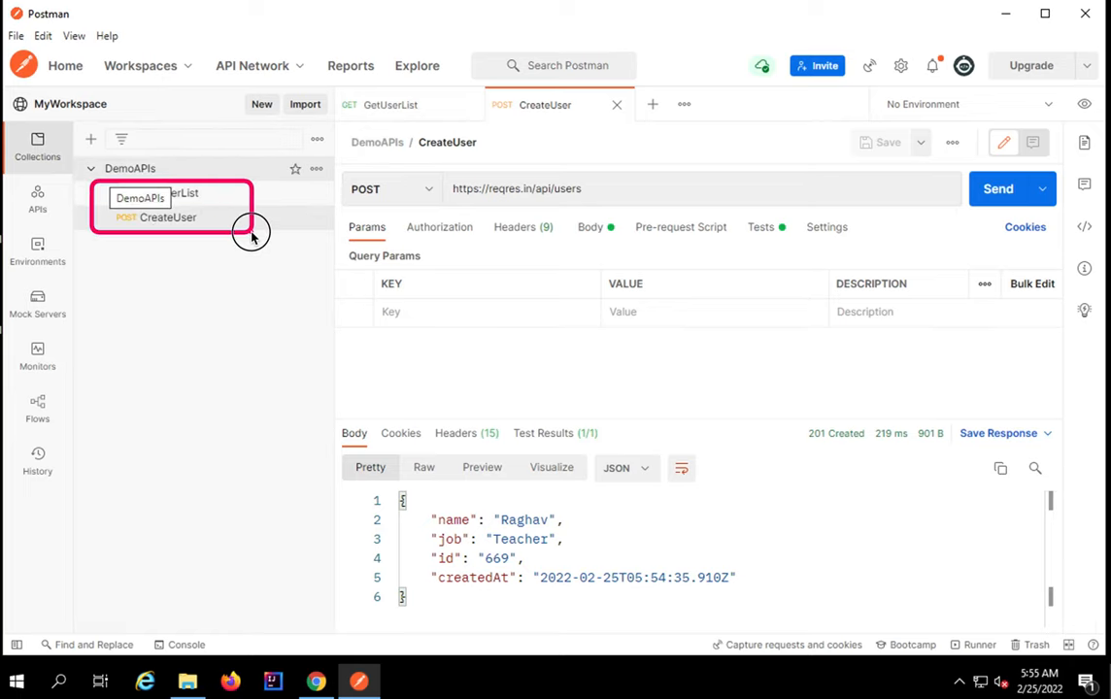
click(37, 456)
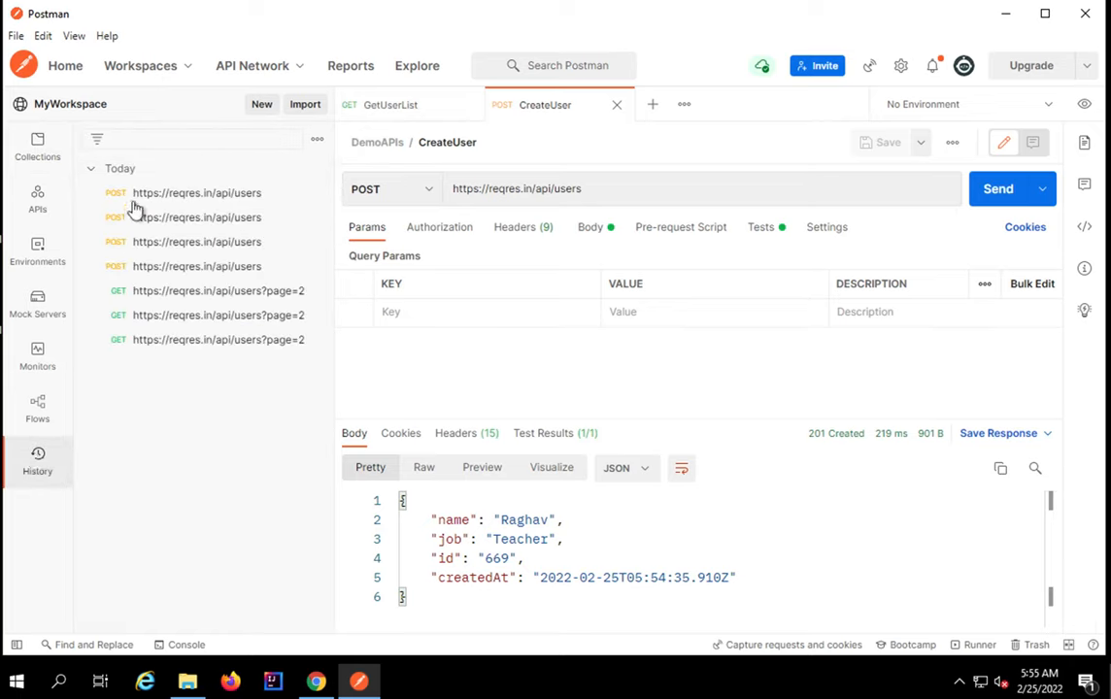
mouse_move(83, 165)
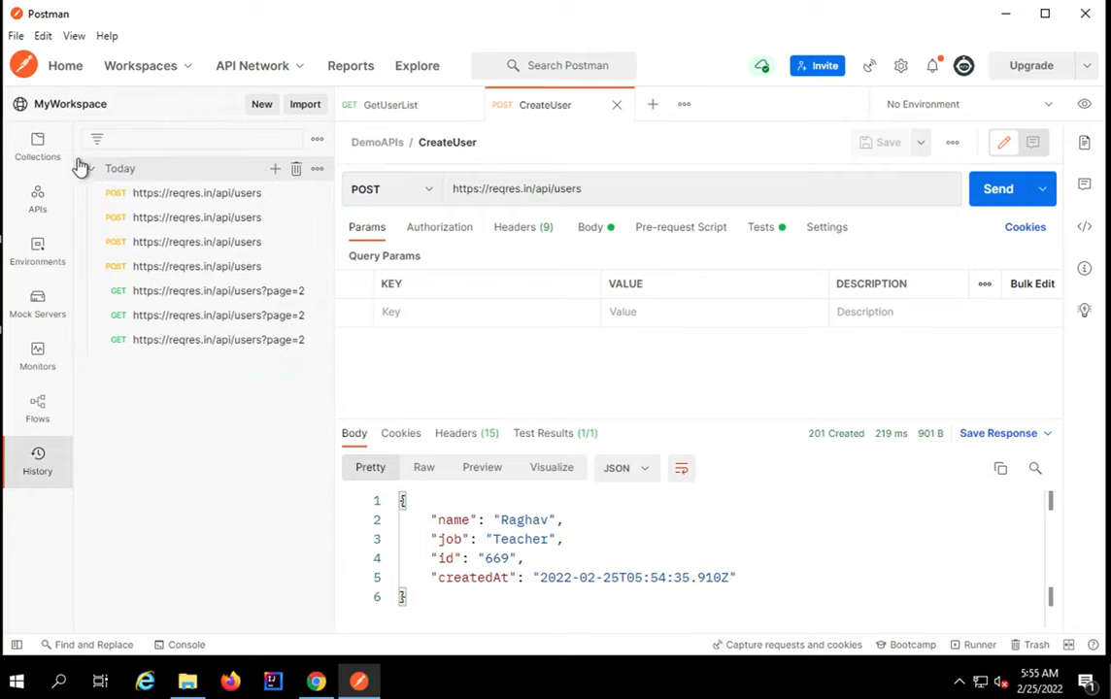
click(37, 146)
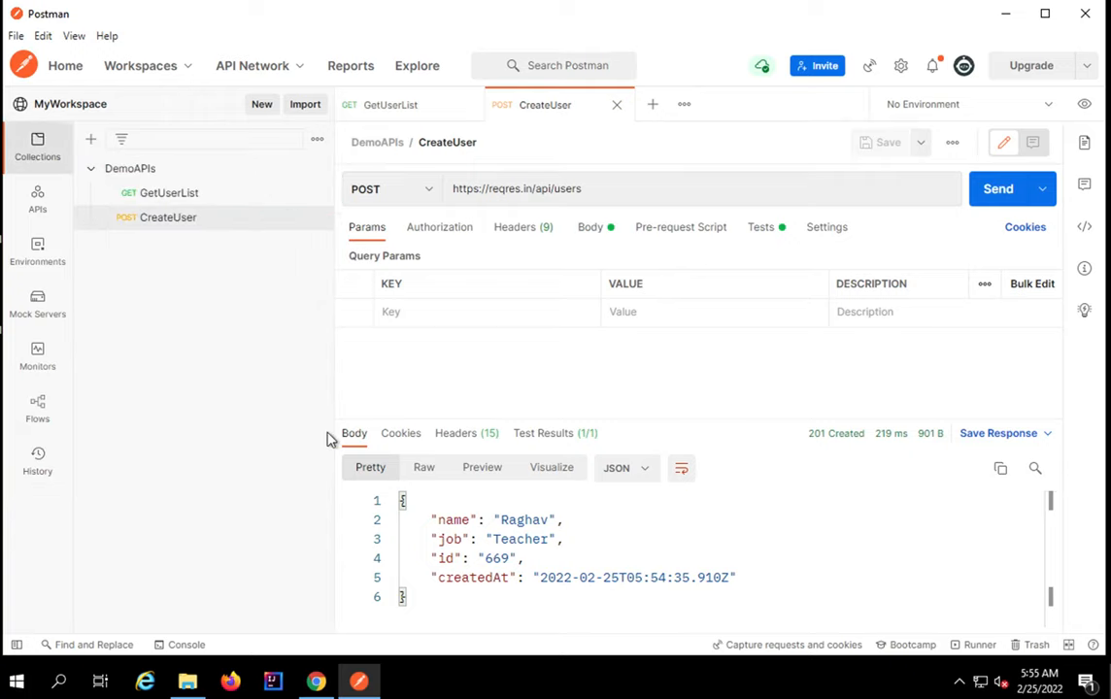